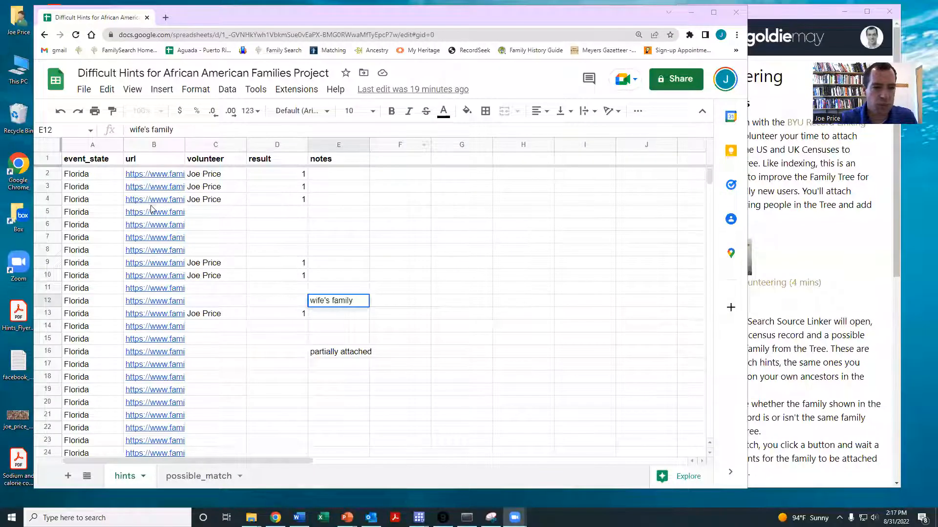
pyautogui.moveTo(110, 190)
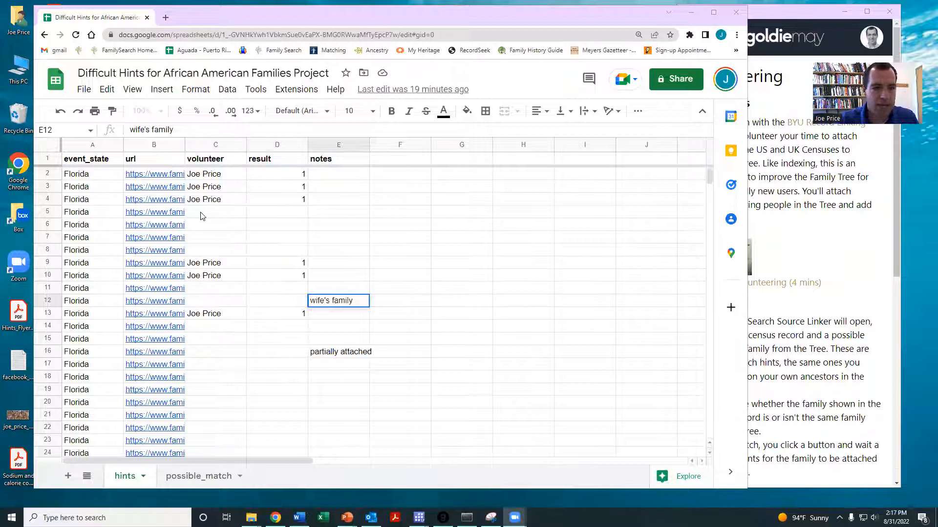
pyautogui.write('JO')
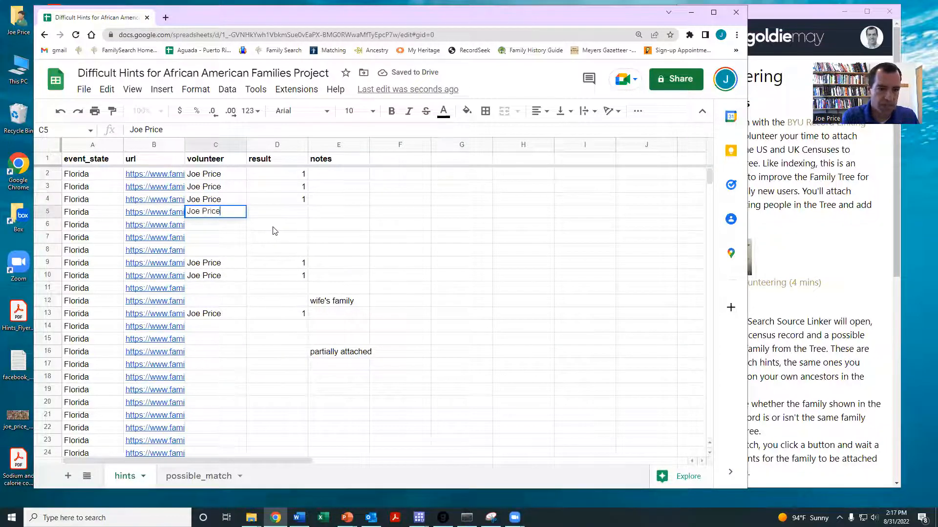
pyautogui.click(154, 211)
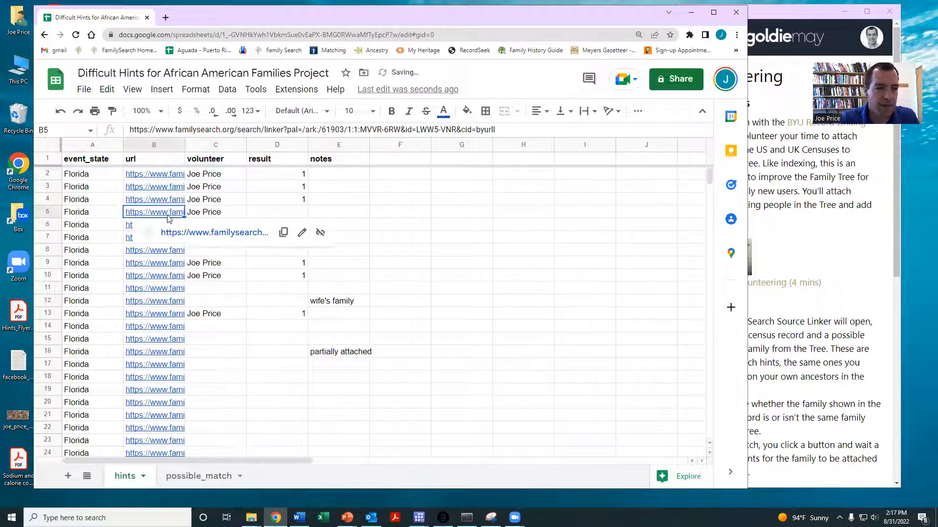
pyautogui.click(154, 211)
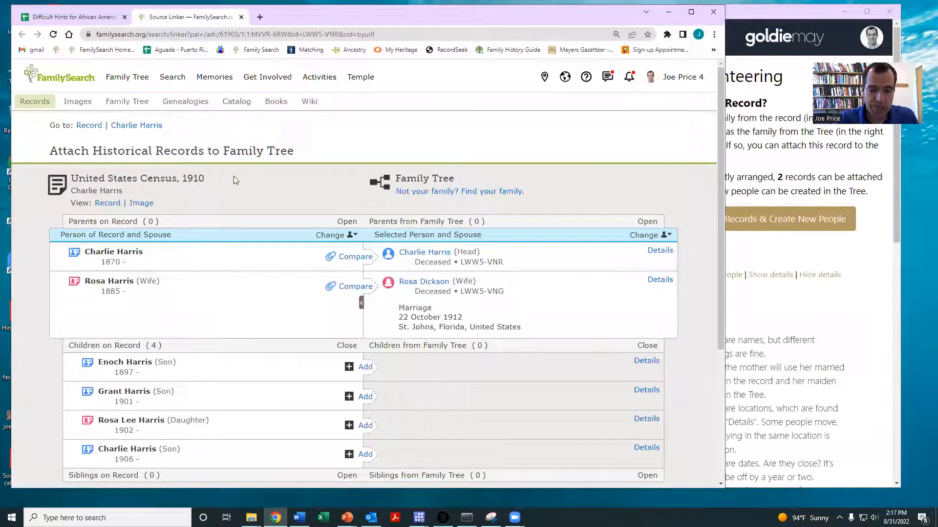
pyautogui.moveTo(270, 171)
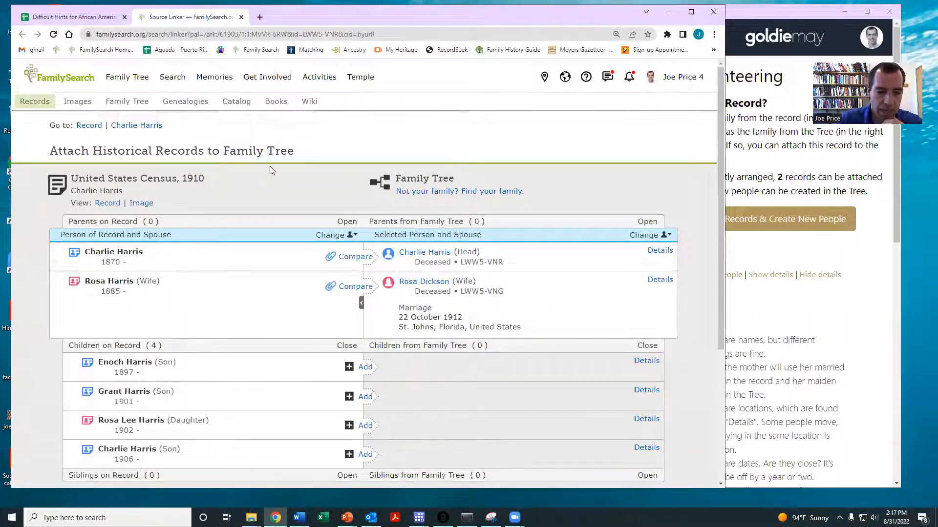
# Scroll through the Source Linker comparison for Charlie Harris's 1910 census household
pyautogui.scroll(-3)
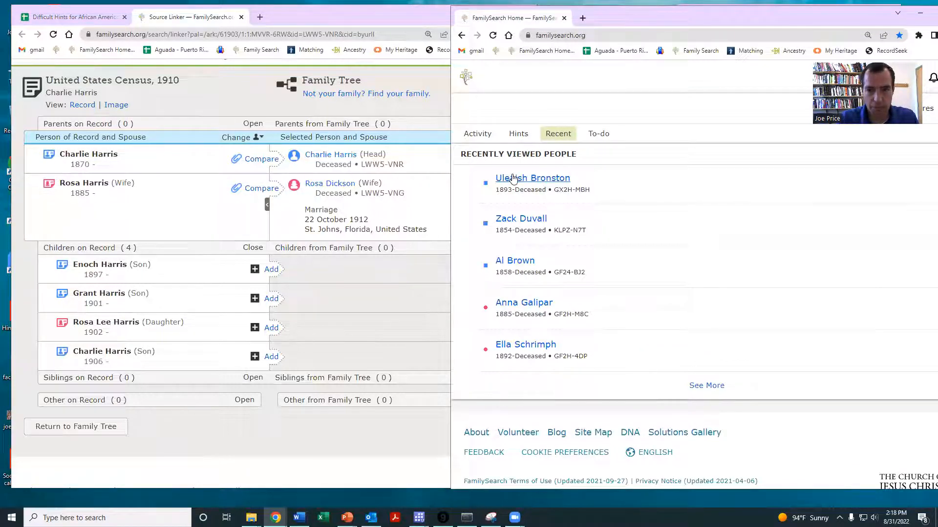
pyautogui.click(532, 178)
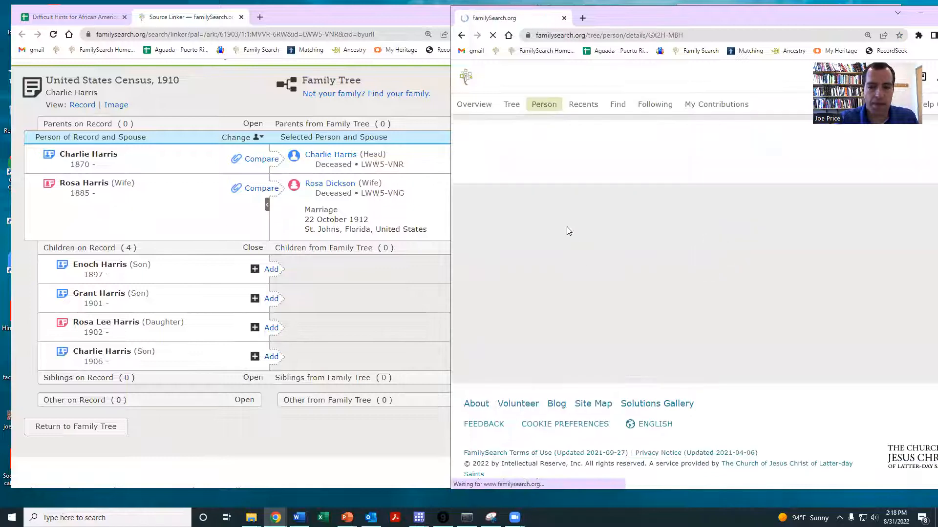
pyautogui.click(582, 104)
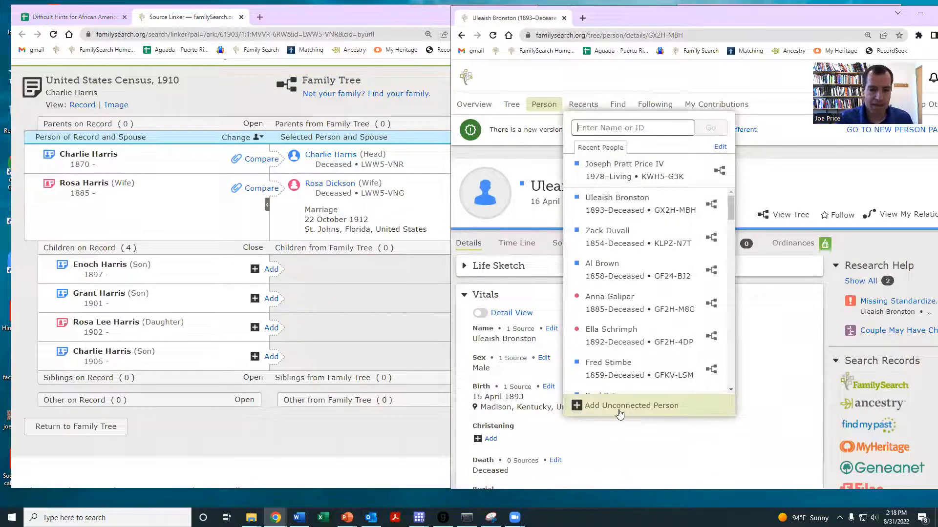
pyautogui.click(631, 406)
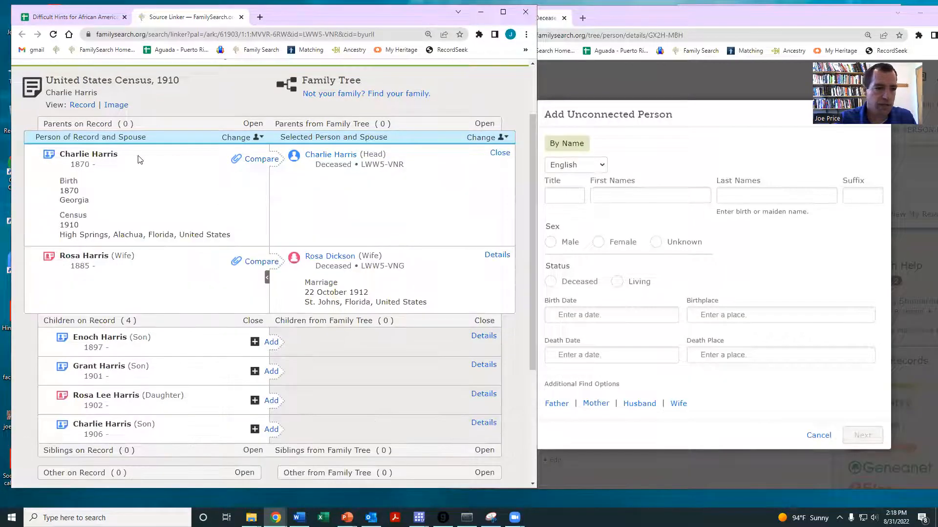
pyautogui.write('Charlie Harris')
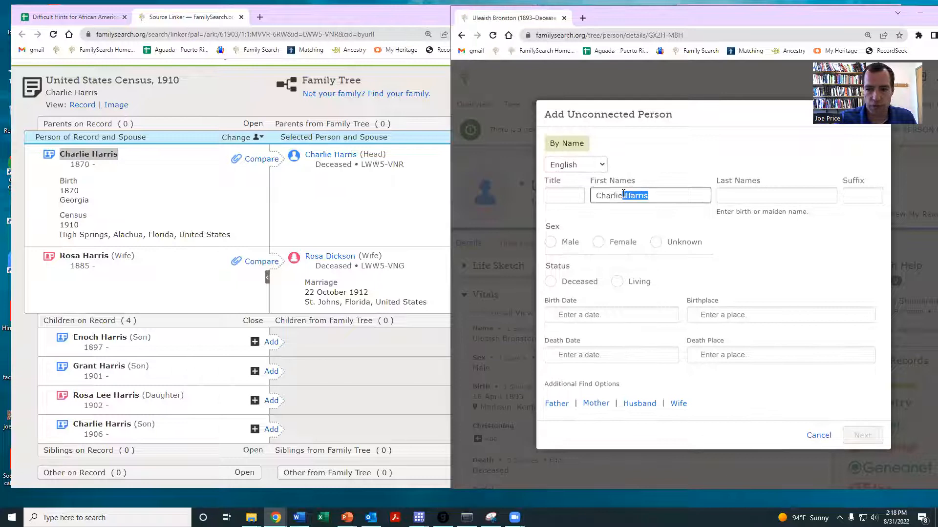
pyautogui.click(550, 242)
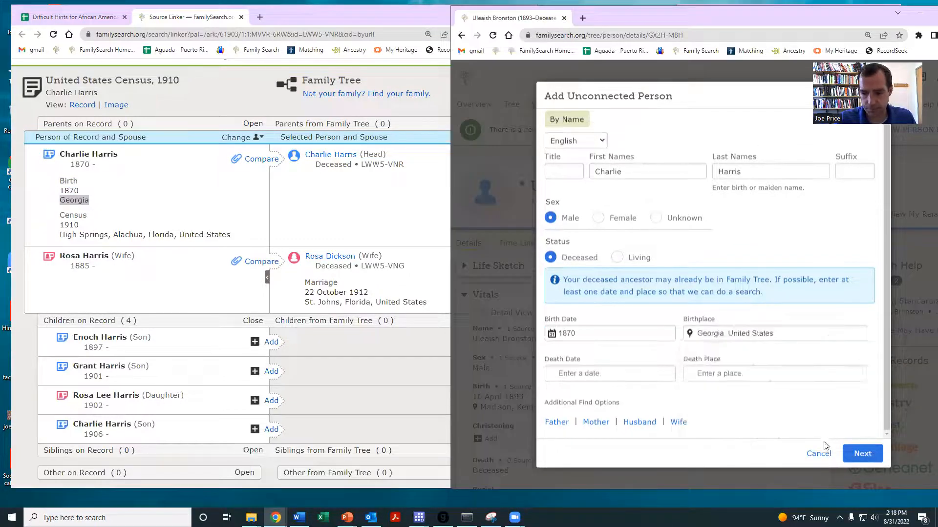
pyautogui.click(862, 453)
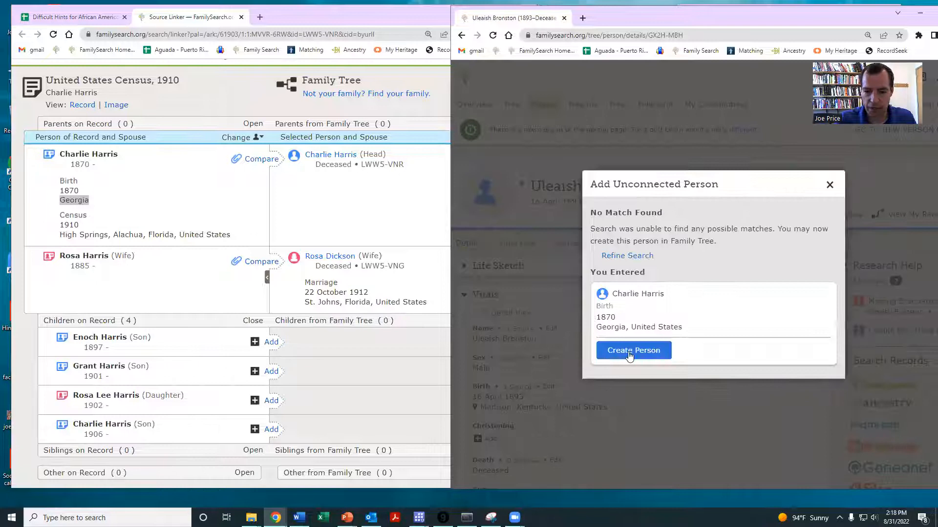
pyautogui.click(633, 350)
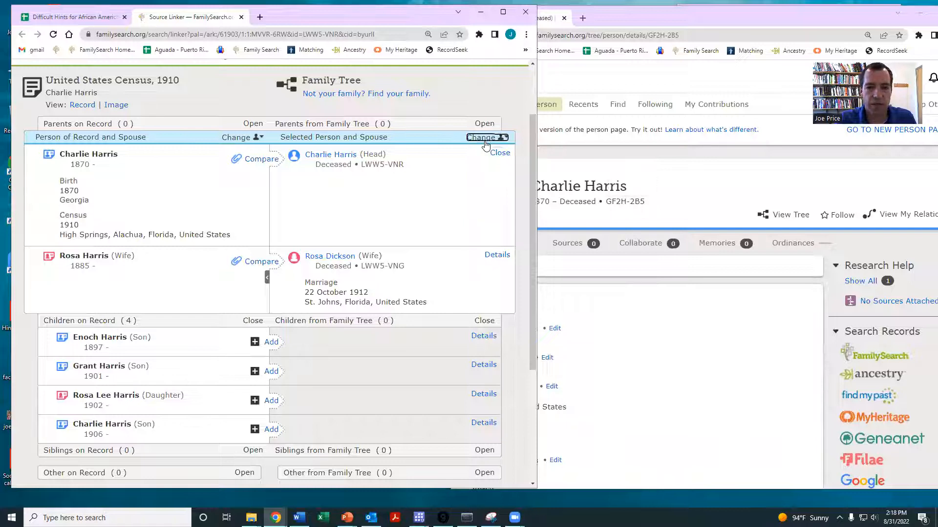
pyautogui.click(482, 136)
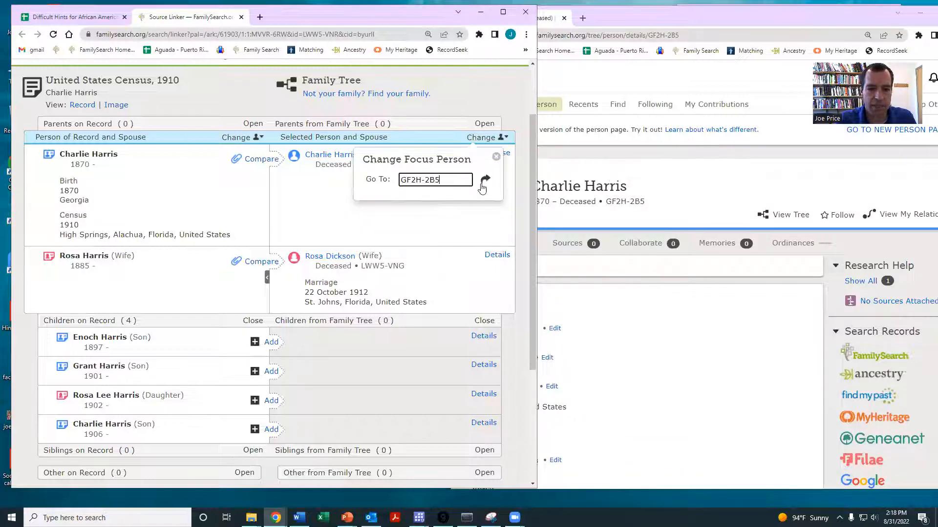
pyautogui.click(484, 180)
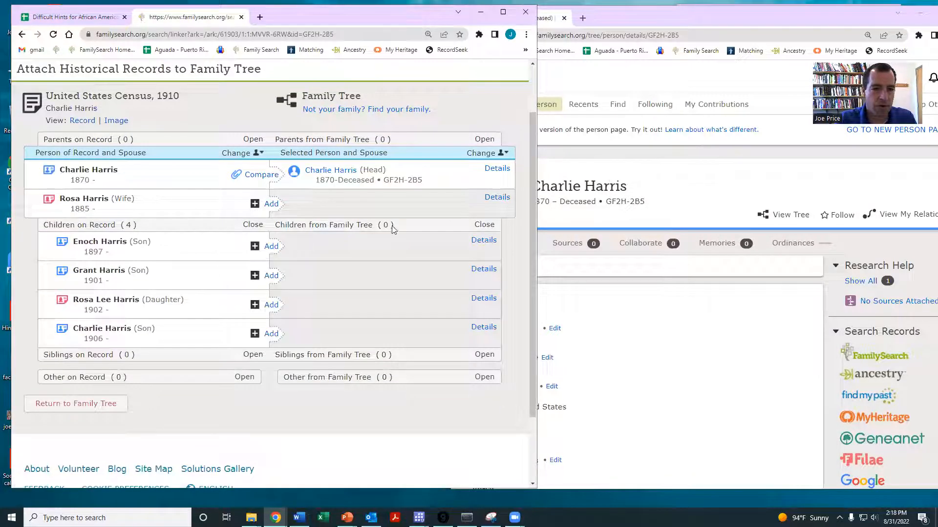
# Attach the 1910 census to Charlie Harris and add his wife Rosa Harris
pyautogui.click(496, 168)
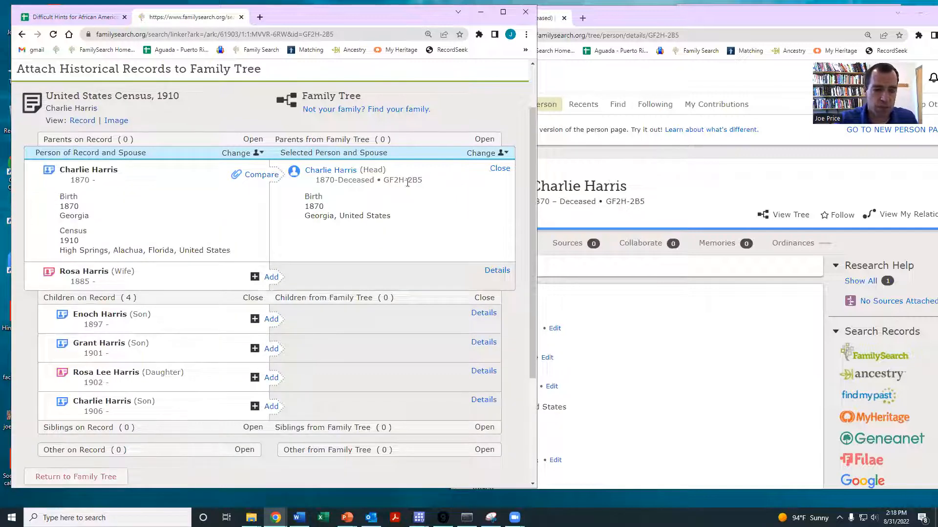
pyautogui.moveTo(181, 313)
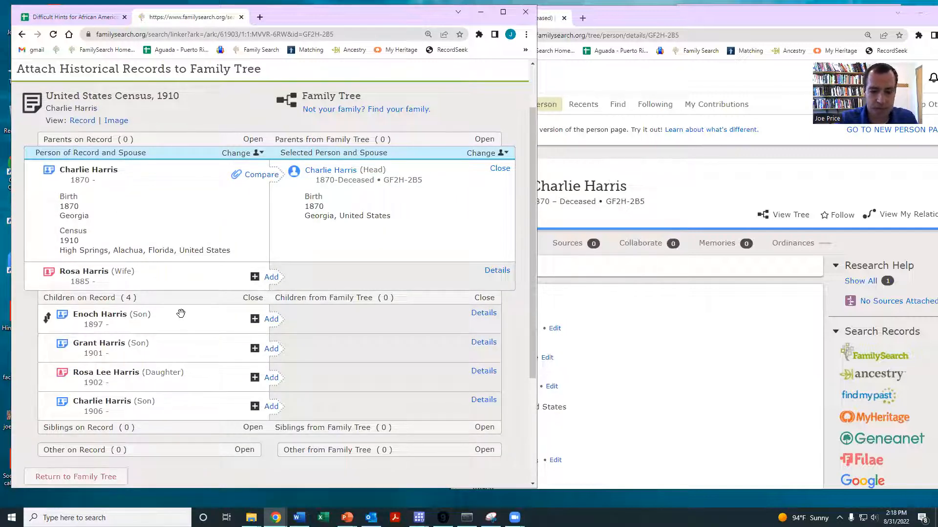
pyautogui.moveTo(293, 297)
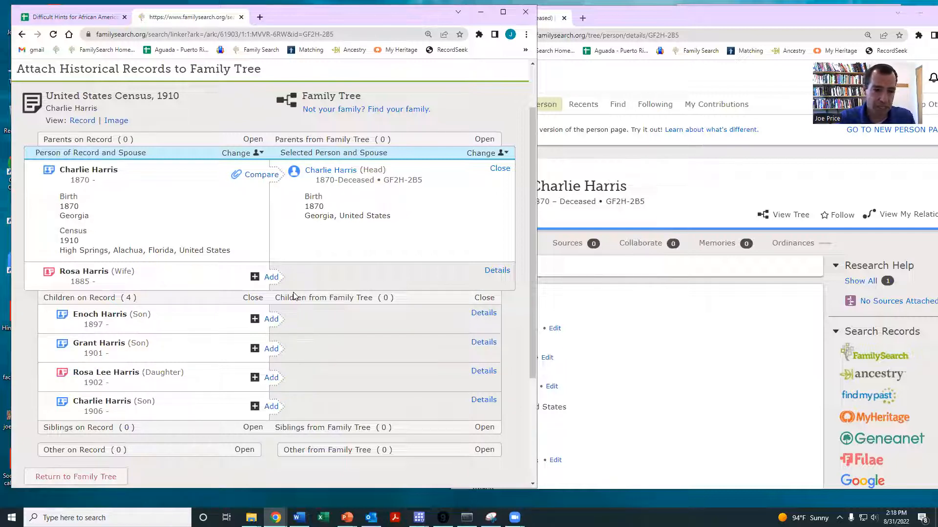
pyautogui.moveTo(325, 296)
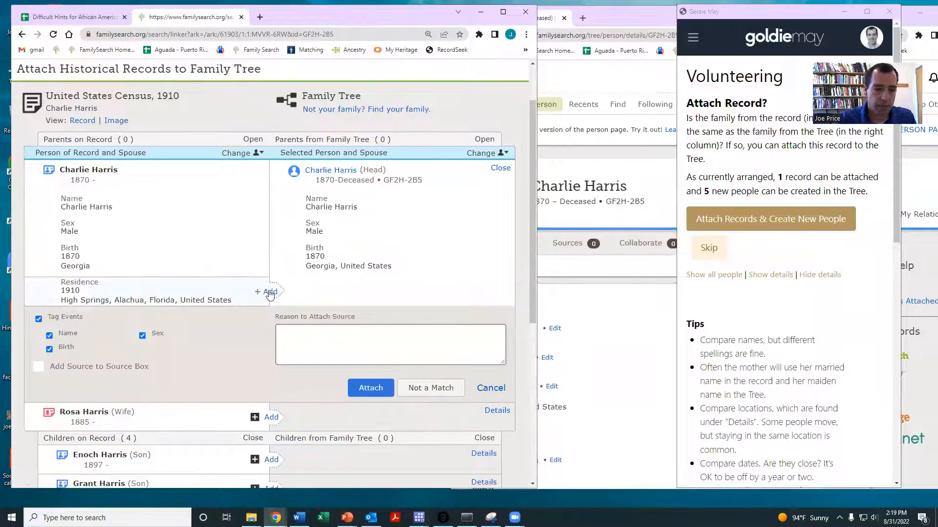
pyautogui.click(270, 292)
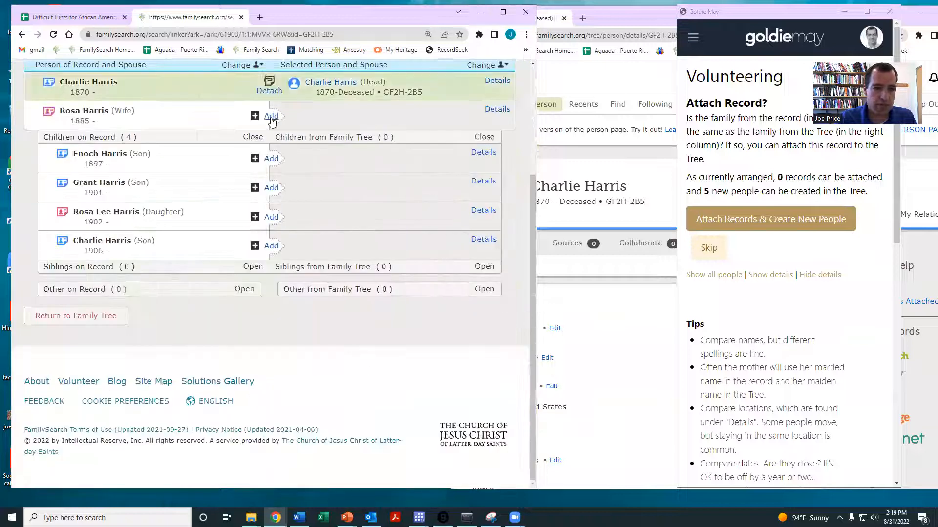
pyautogui.click(271, 115)
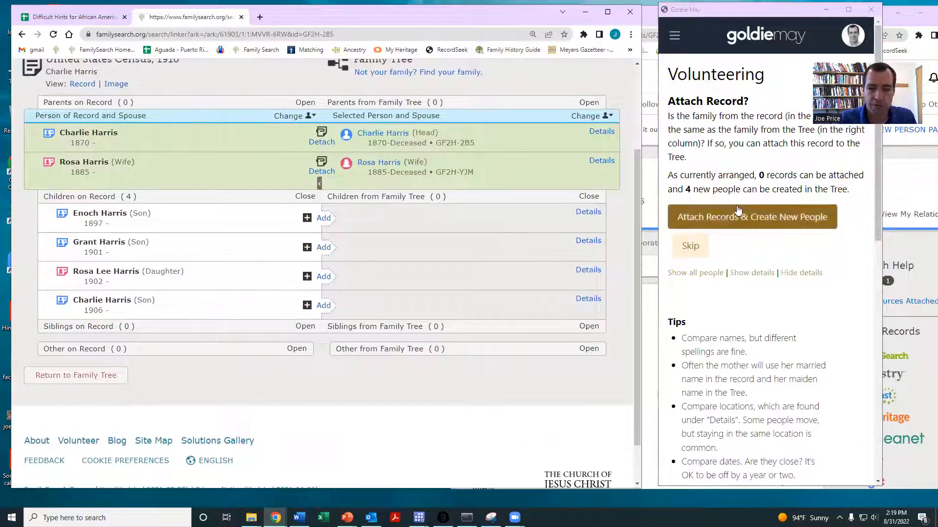
pyautogui.click(751, 217)
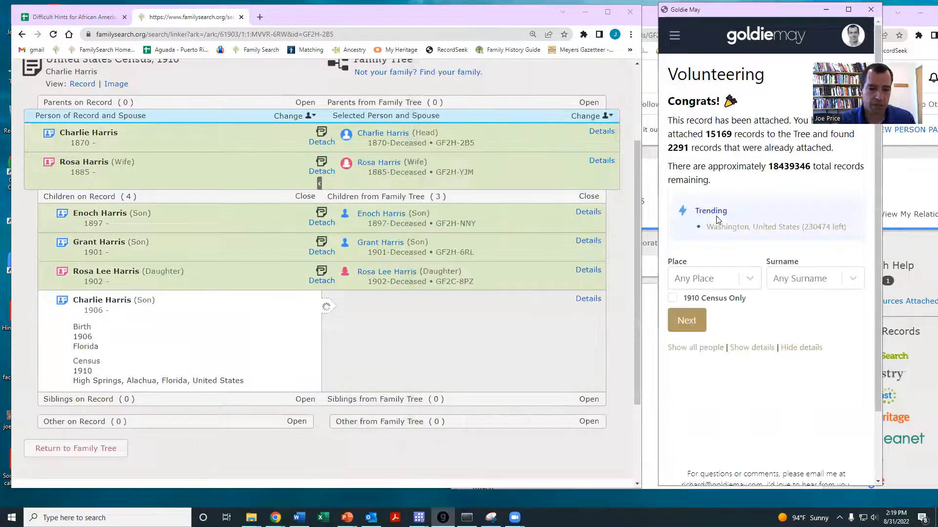
pyautogui.click(686, 320)
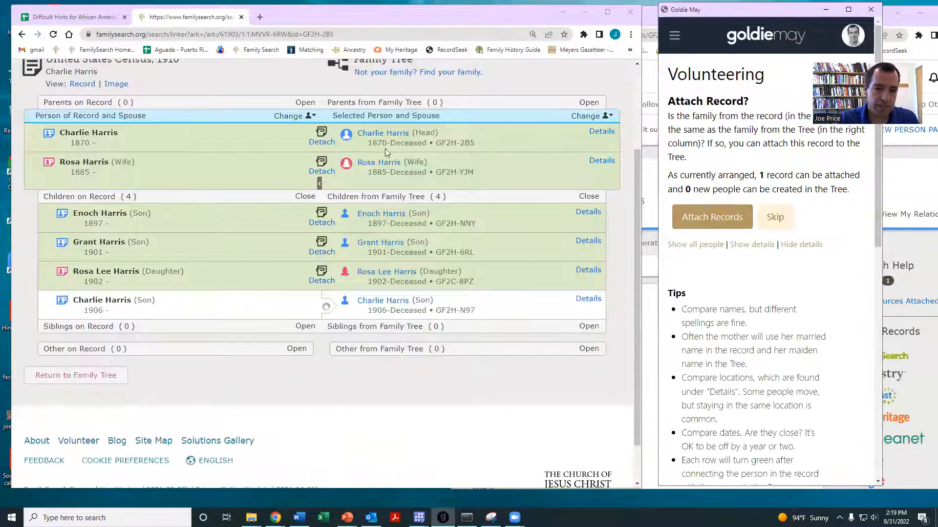
pyautogui.click(712, 217)
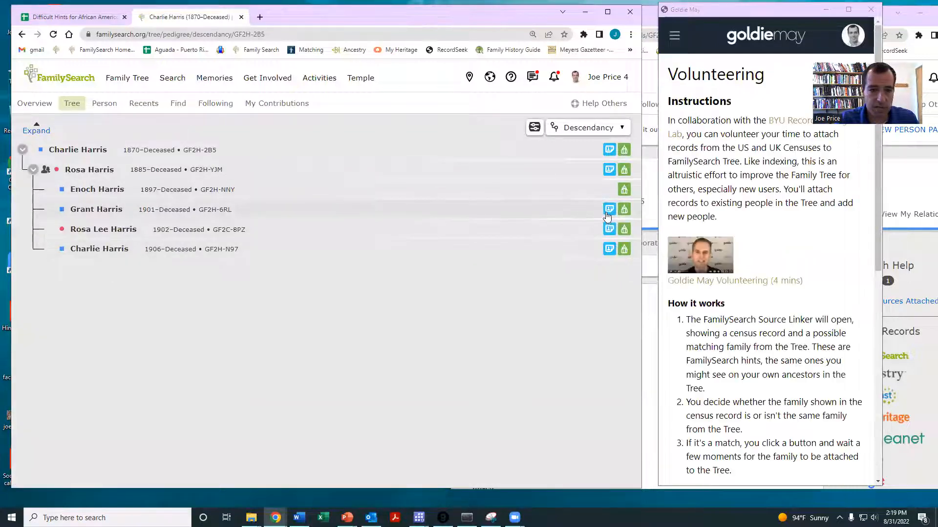
pyautogui.click(609, 209)
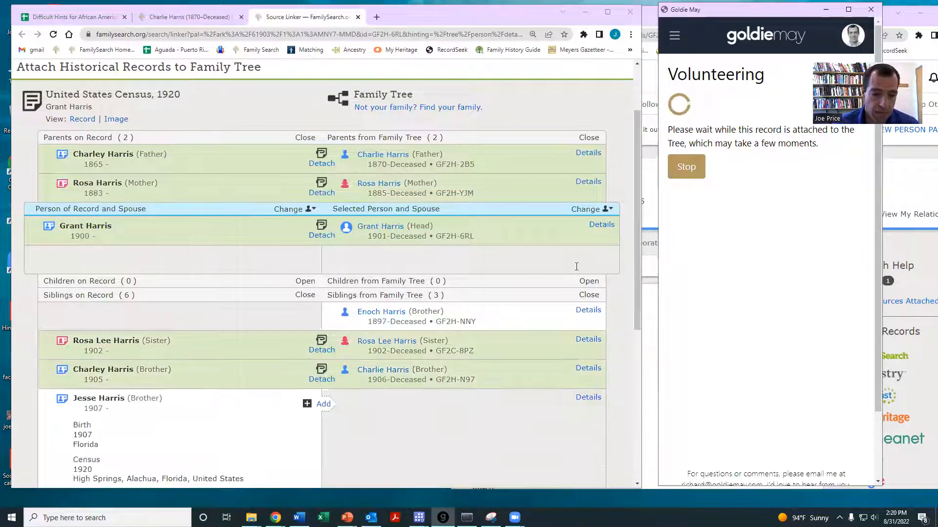
pyautogui.click(317, 404)
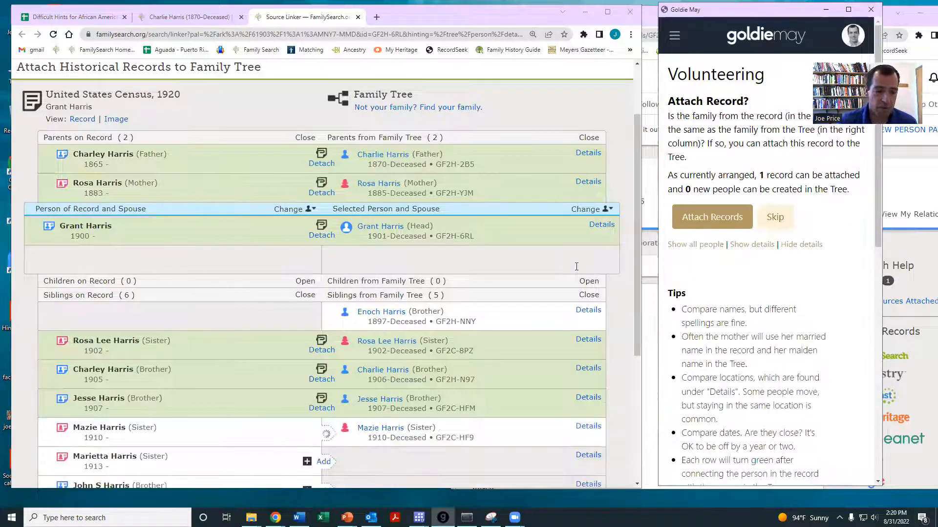
pyautogui.click(711, 216)
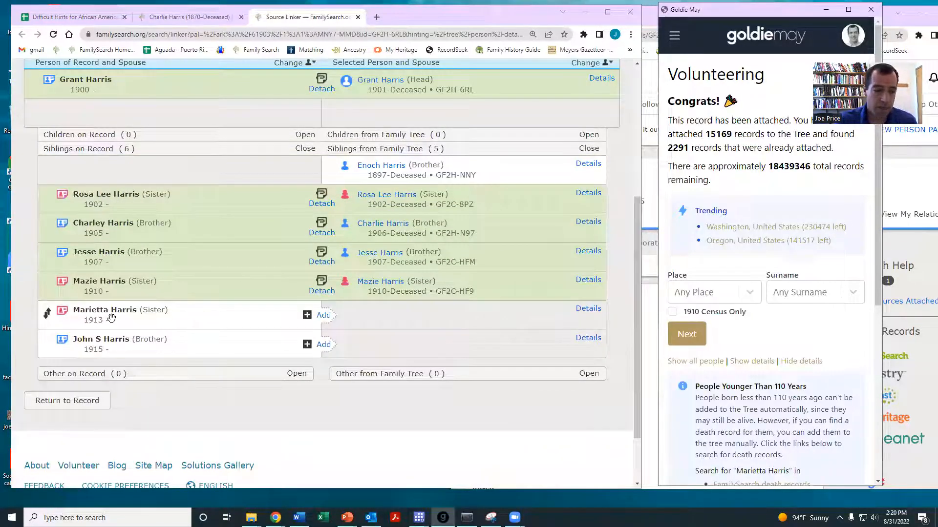
pyautogui.moveTo(410, 333)
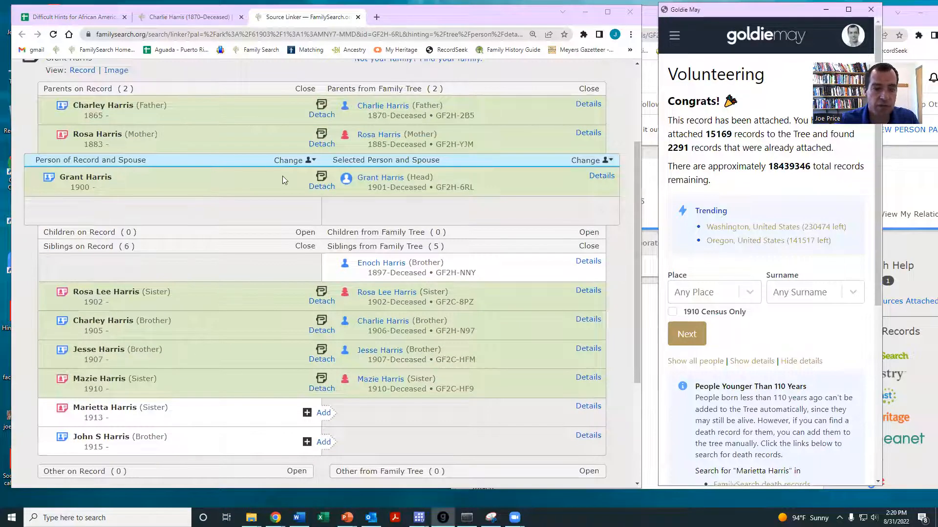
pyautogui.click(72, 16)
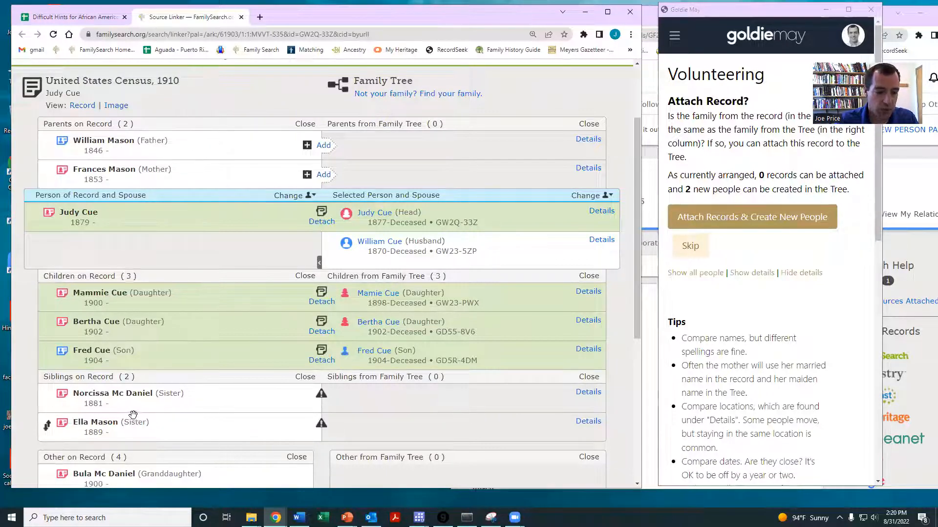
# Attach Judy Cue's 1910 census, creating parents and sisters Norcissa and Ella, then load Norcissa's household
pyautogui.scroll(-3)
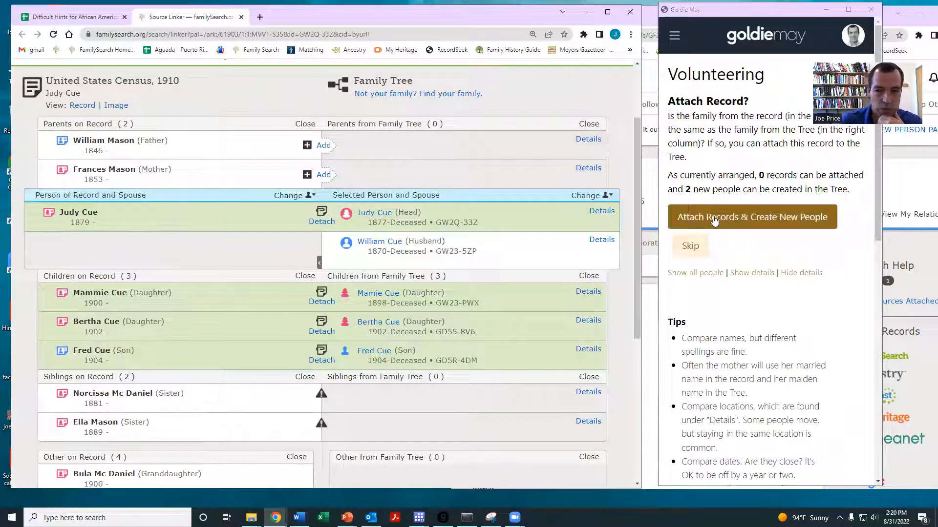
pyautogui.click(752, 217)
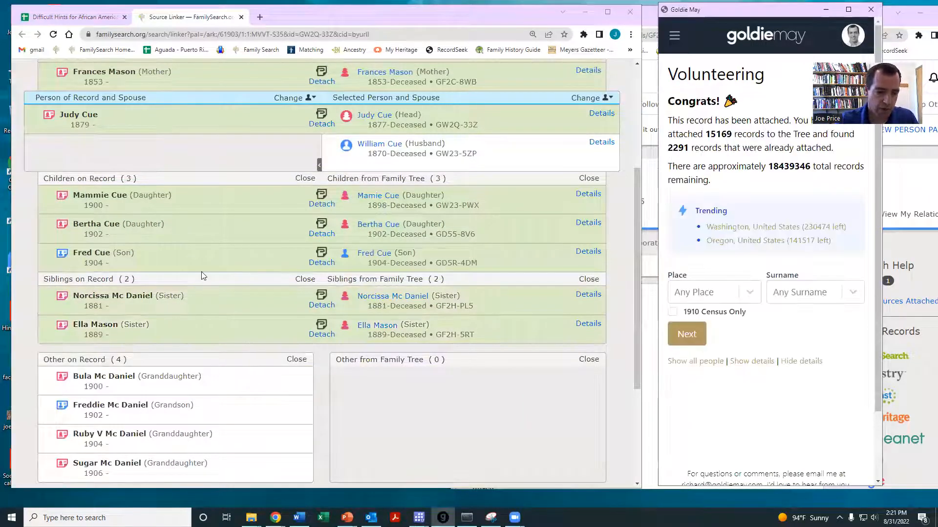
pyautogui.scroll(-3)
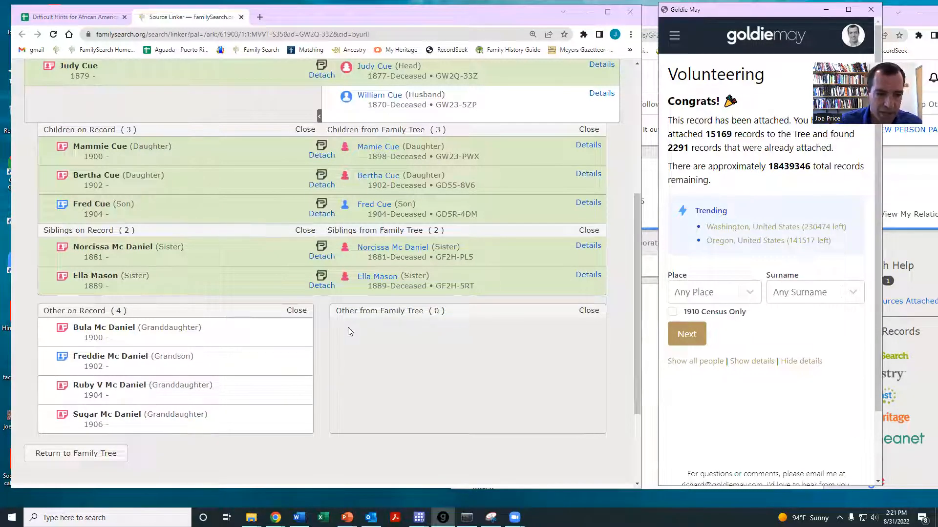
pyautogui.scroll(3)
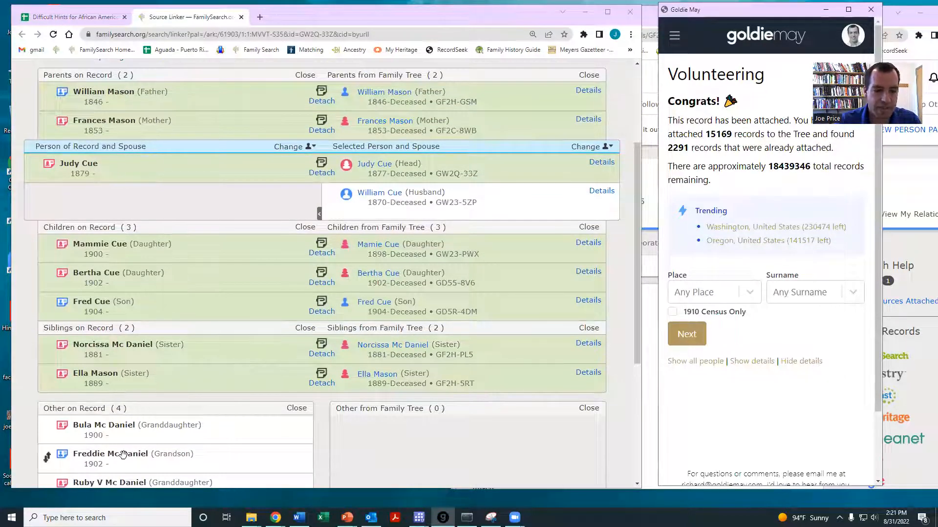
pyautogui.scroll(-3)
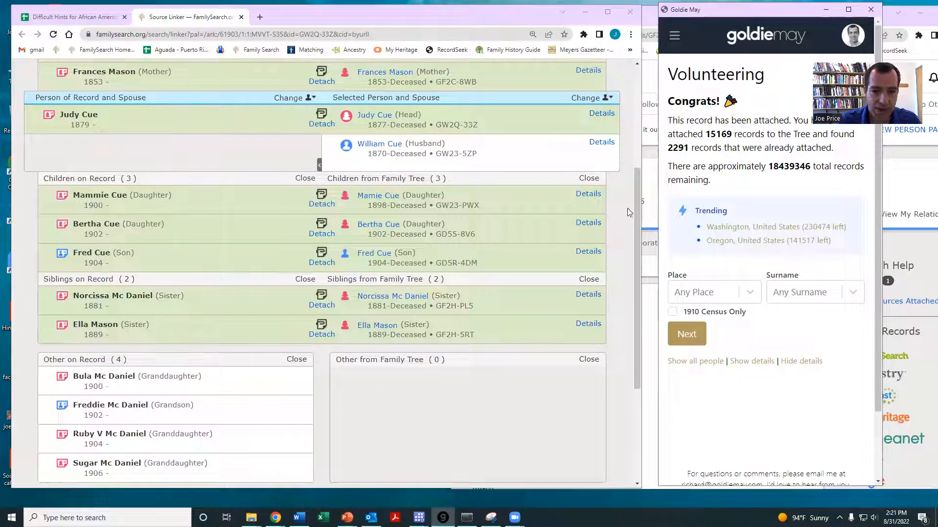
pyautogui.click(591, 147)
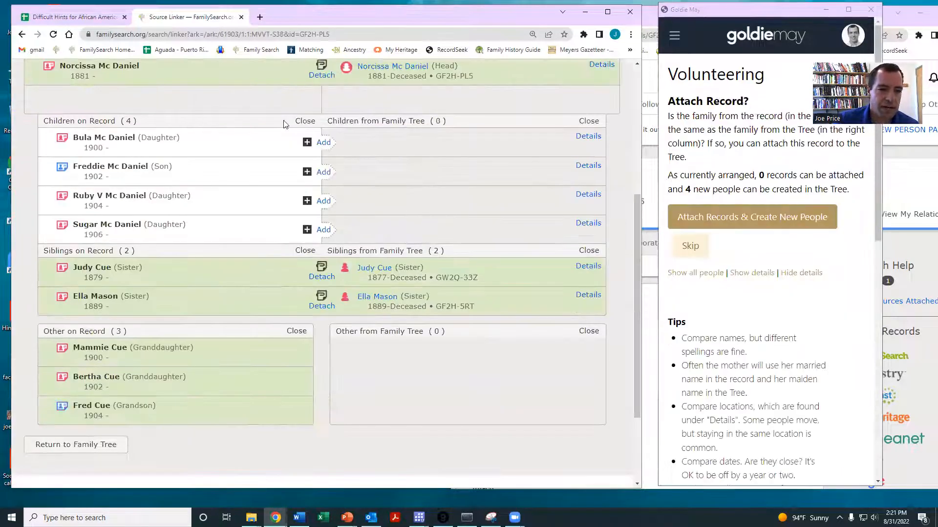
pyautogui.click(752, 216)
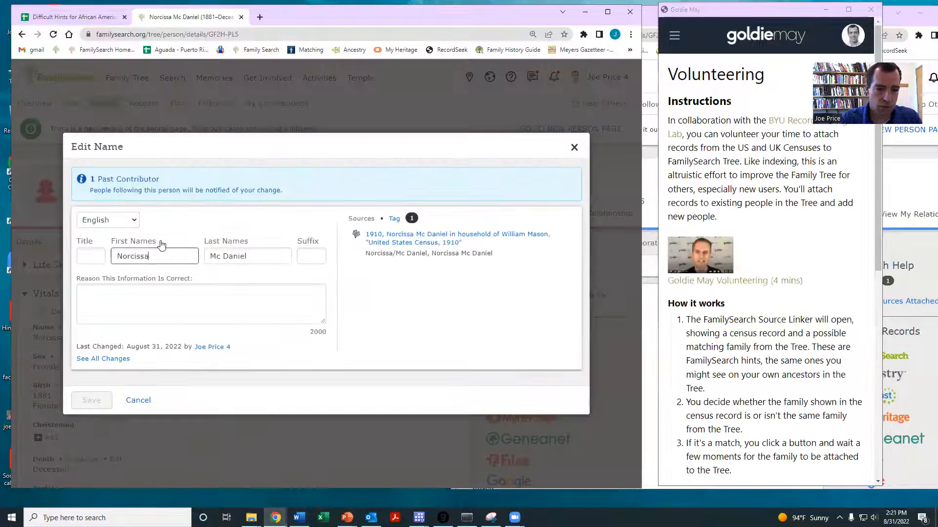
pyautogui.write('Mason')
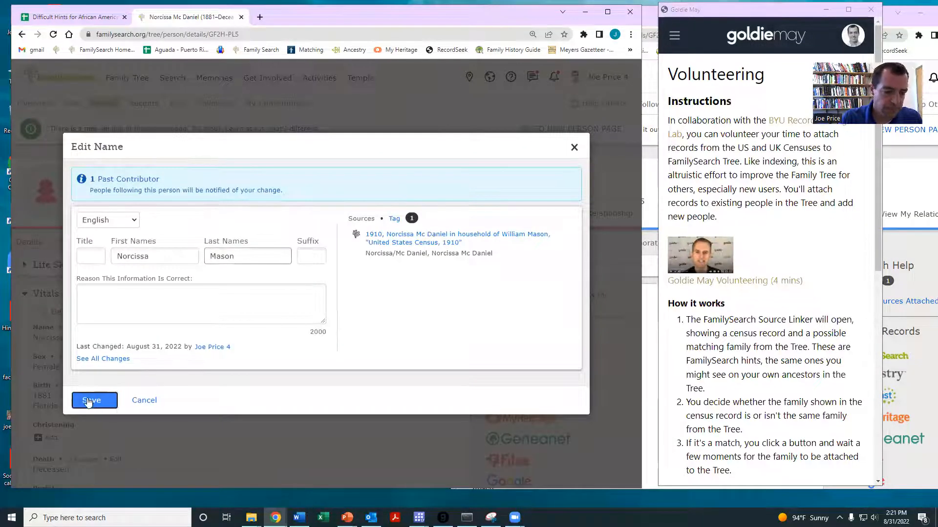
pyautogui.click(91, 400)
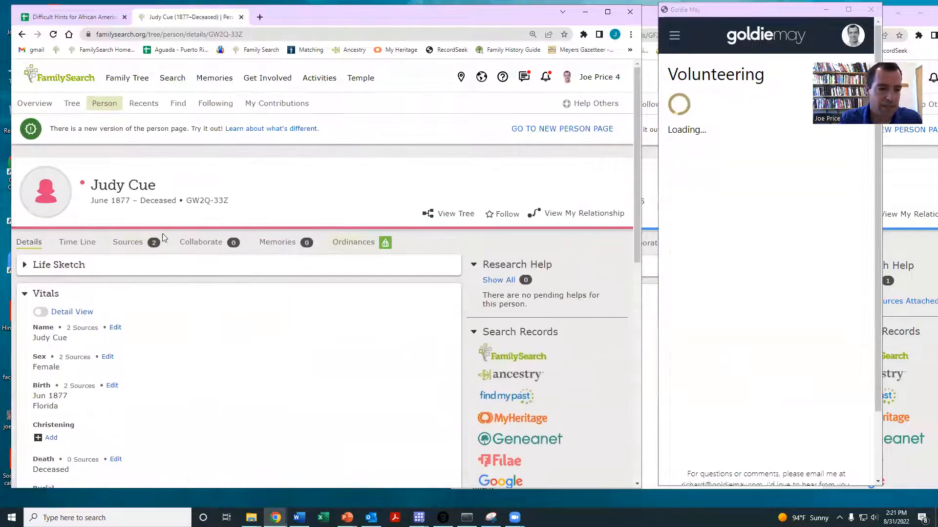
pyautogui.click(115, 328)
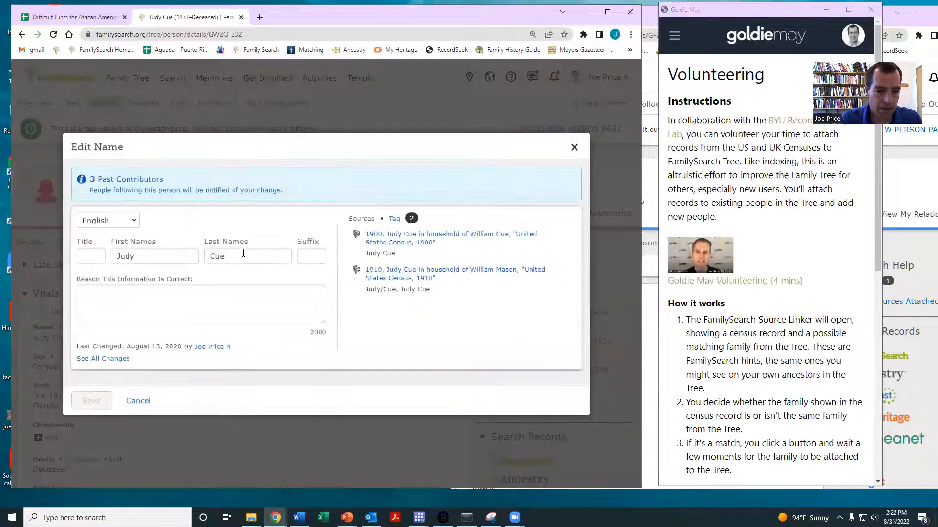
pyautogui.write('Mason')
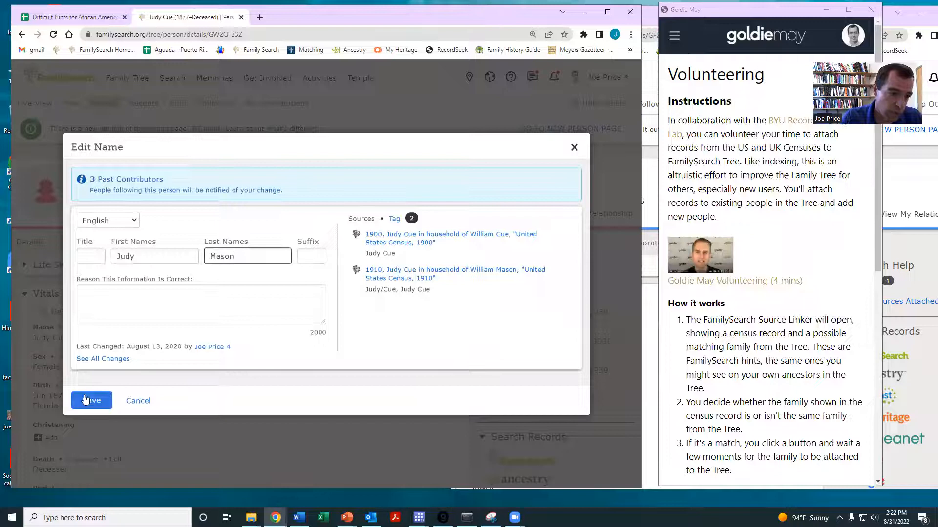
pyautogui.click(92, 401)
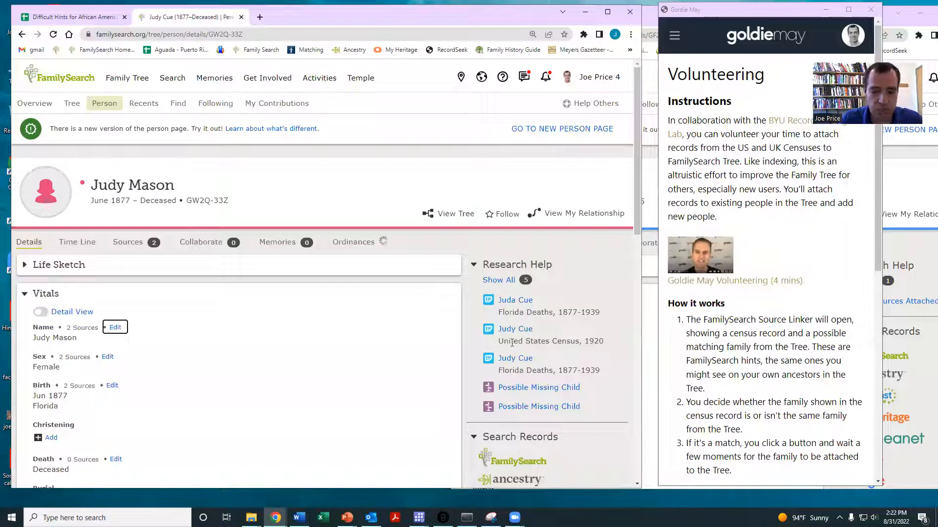
pyautogui.click(72, 17)
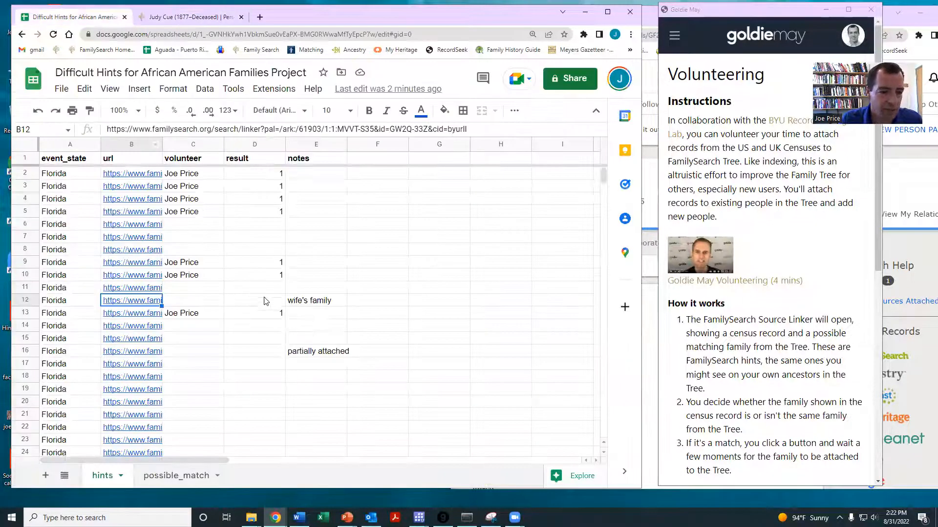
pyautogui.write('Joe Pride')
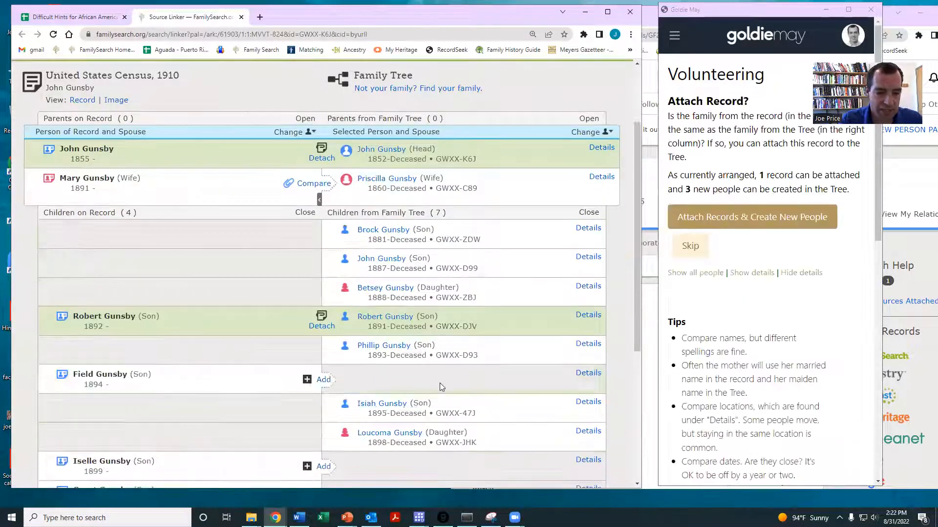
pyautogui.scroll(-3)
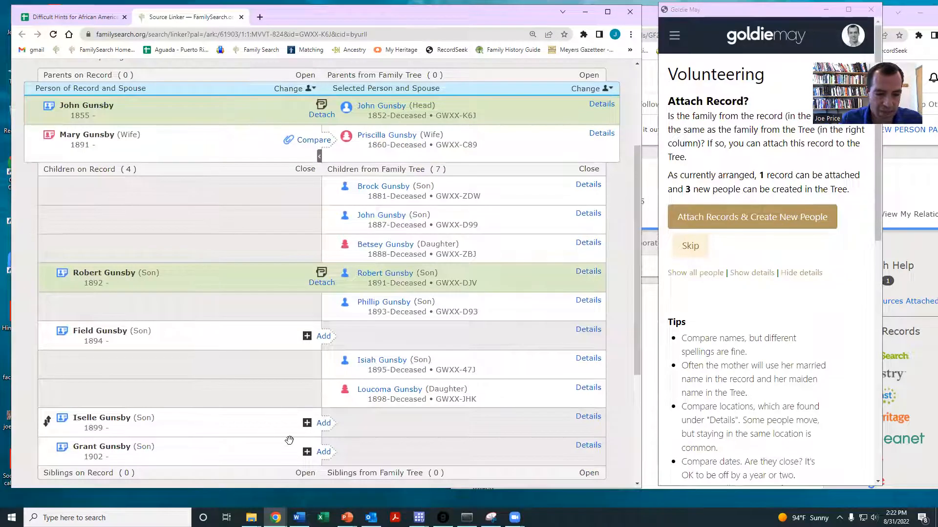
pyautogui.moveTo(344, 402)
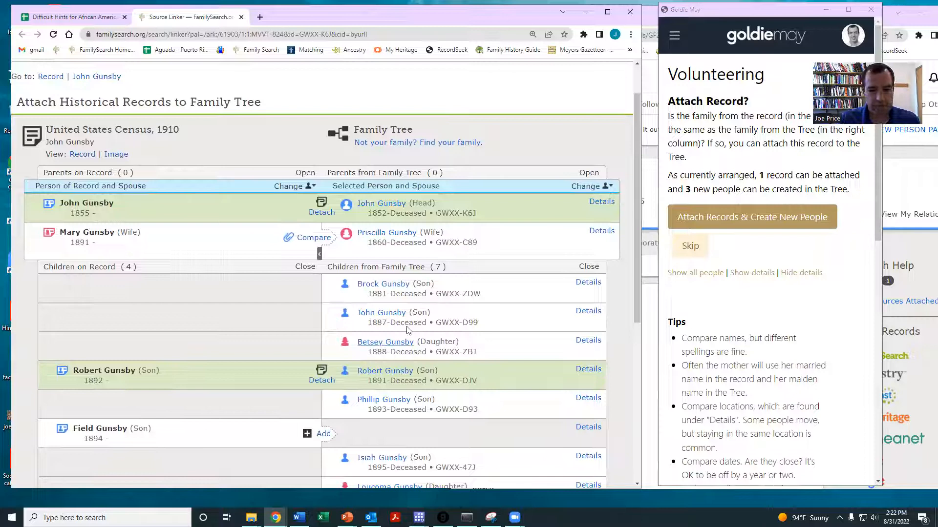
pyautogui.scroll(-3)
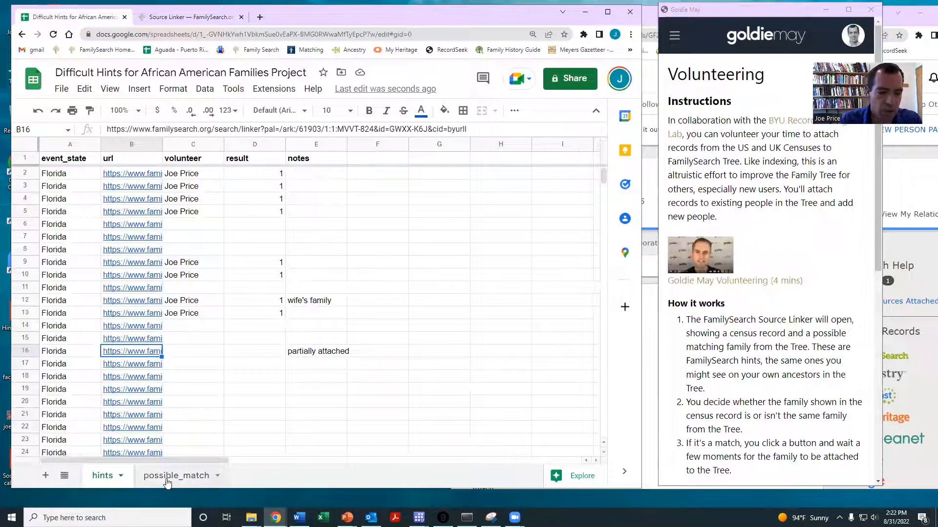
pyautogui.click(176, 475)
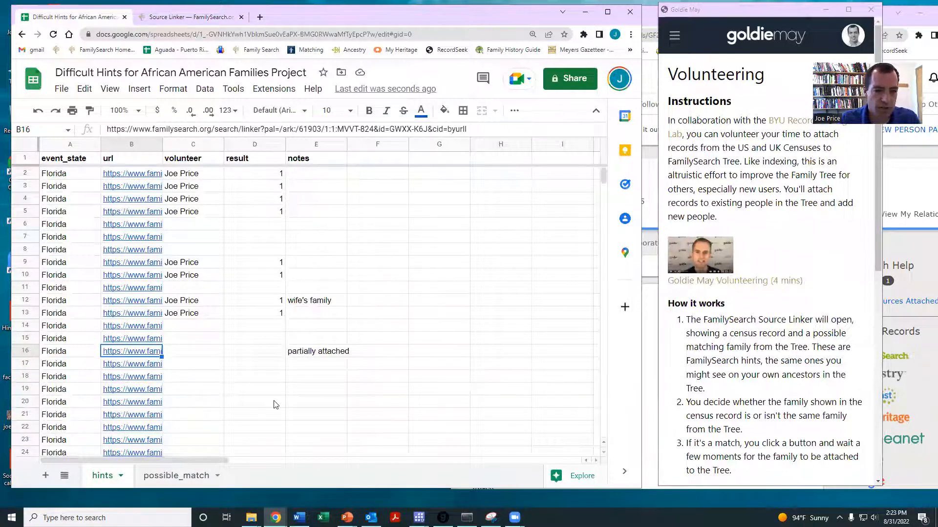
pyautogui.click(132, 351)
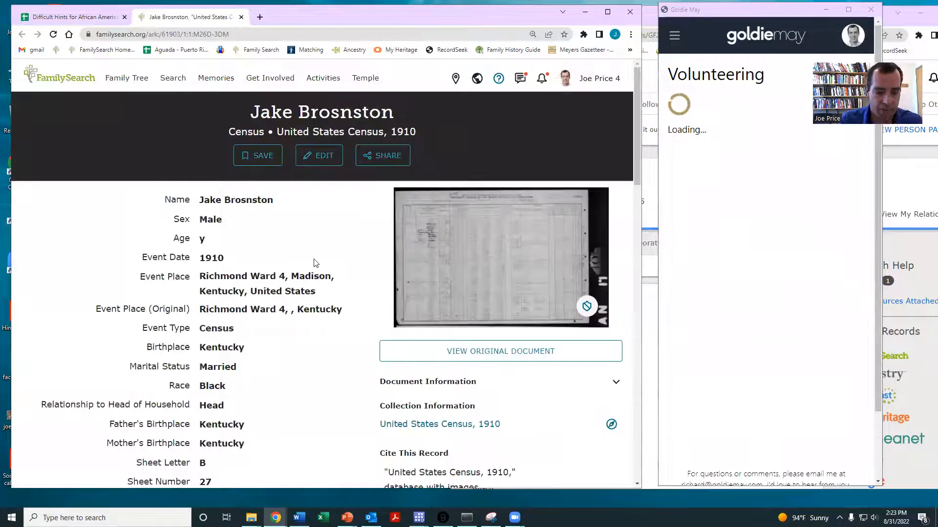
pyautogui.scroll(-3)
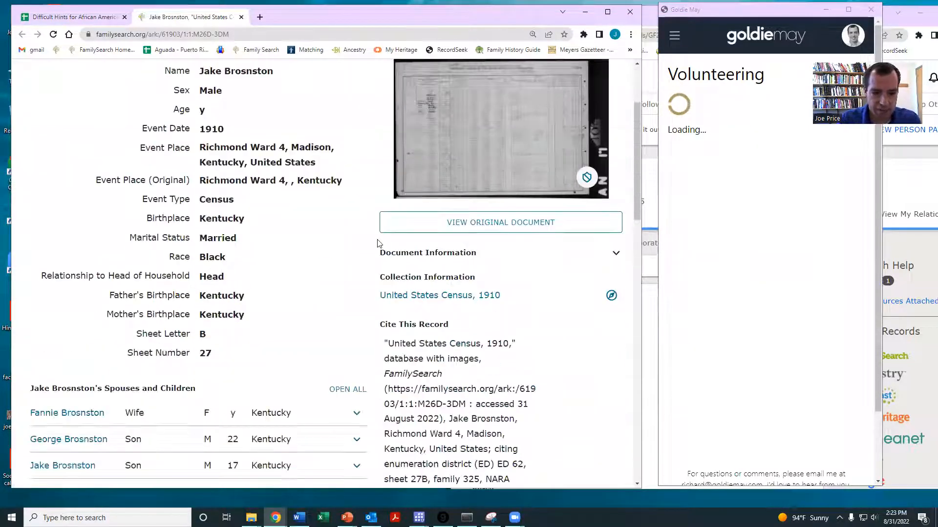
pyautogui.scroll(-3)
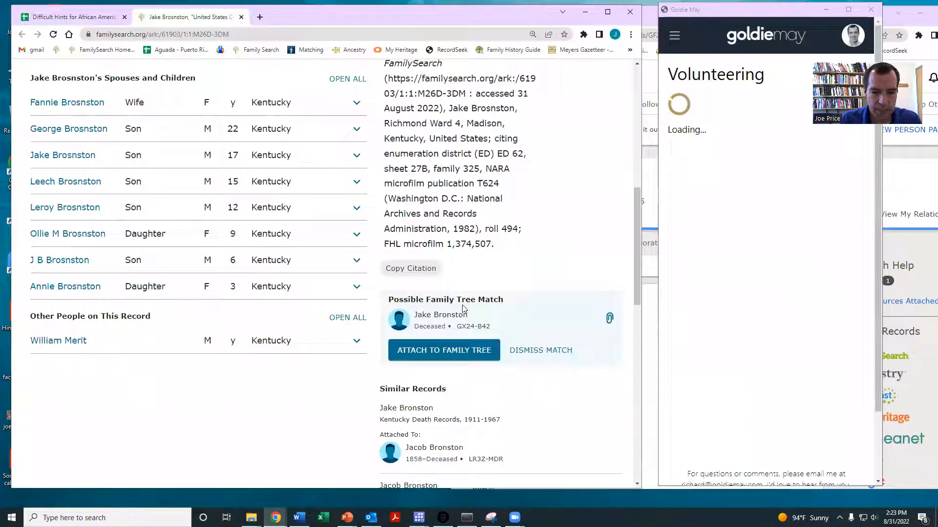
pyautogui.click(443, 349)
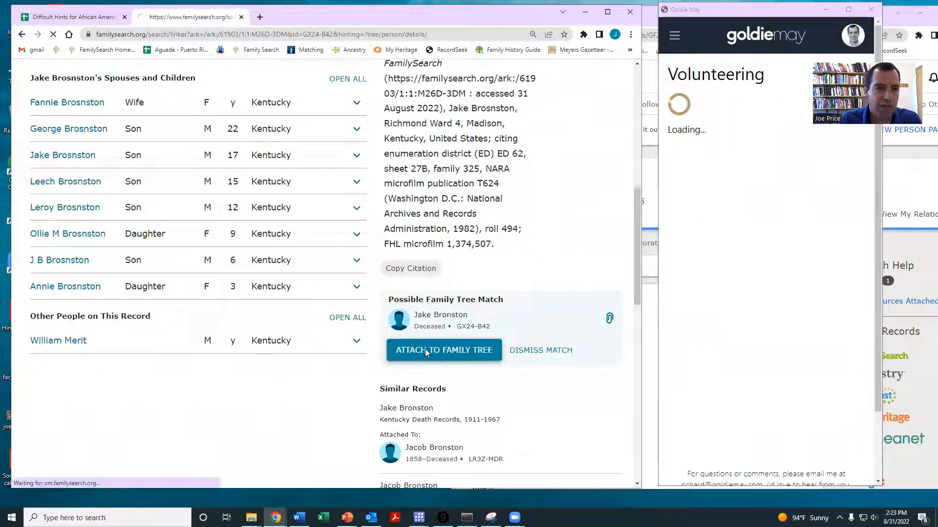
pyautogui.click(444, 350)
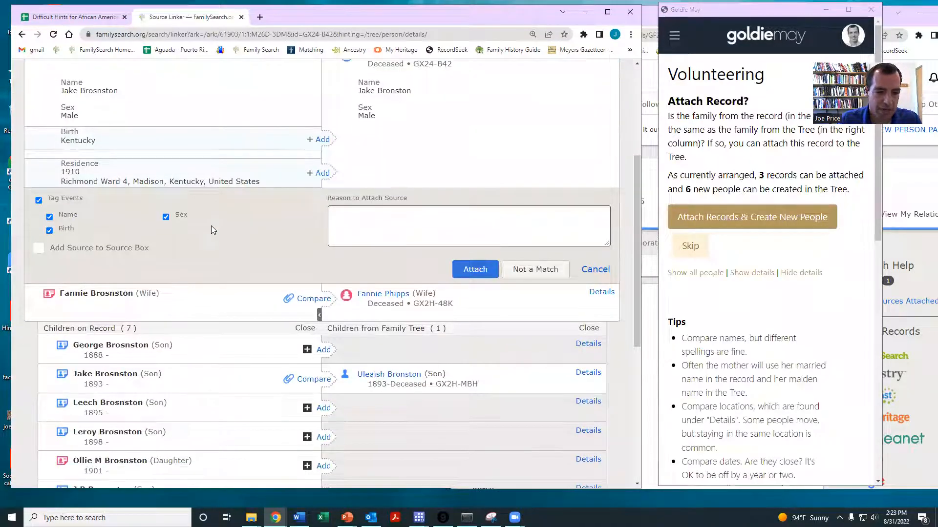
pyautogui.scroll(-3)
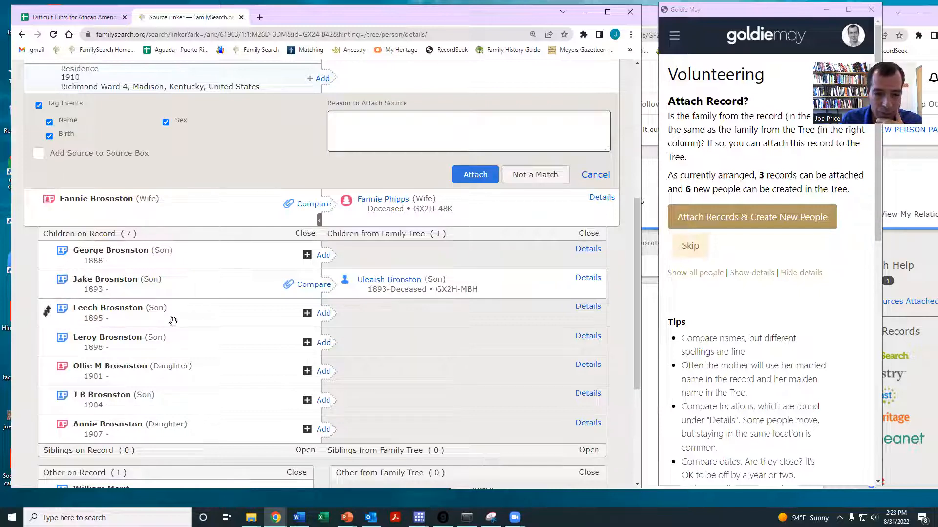
pyautogui.rightClick(388, 279)
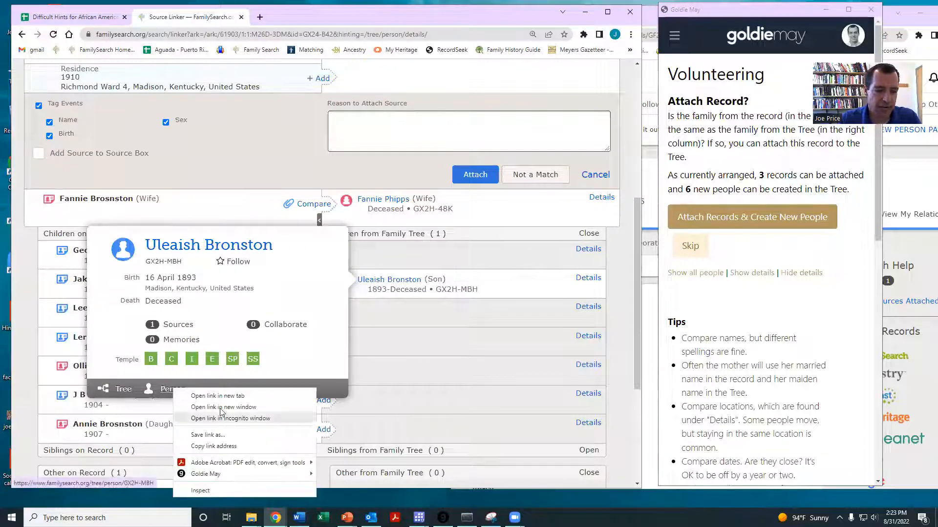
pyautogui.click(218, 395)
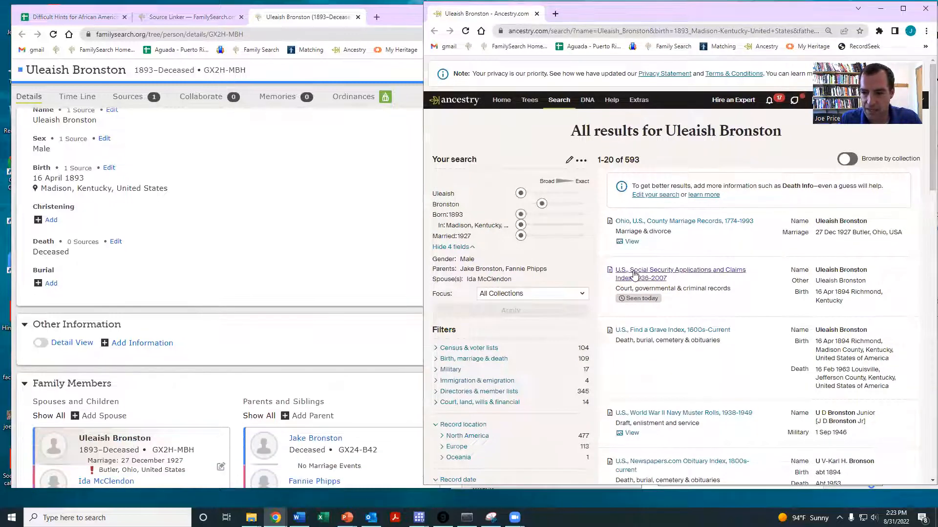
pyautogui.click(680, 273)
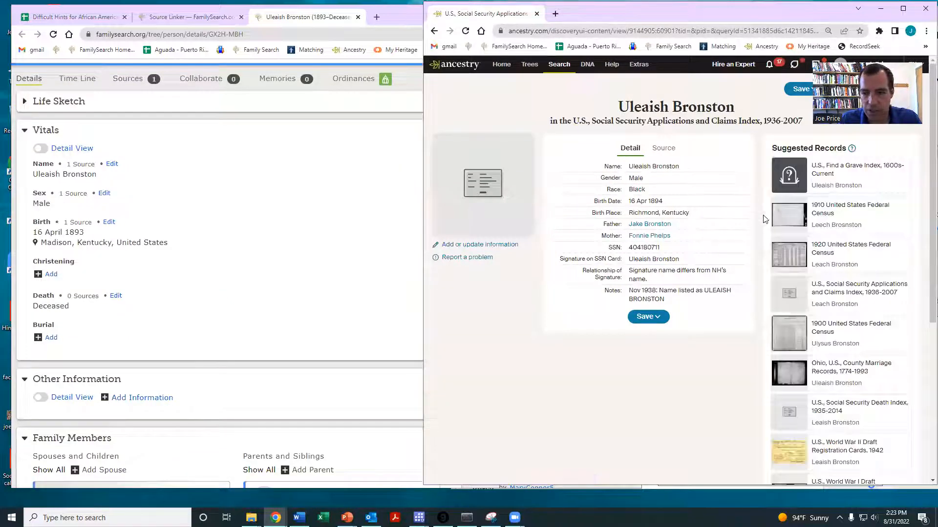
pyautogui.scroll(-3)
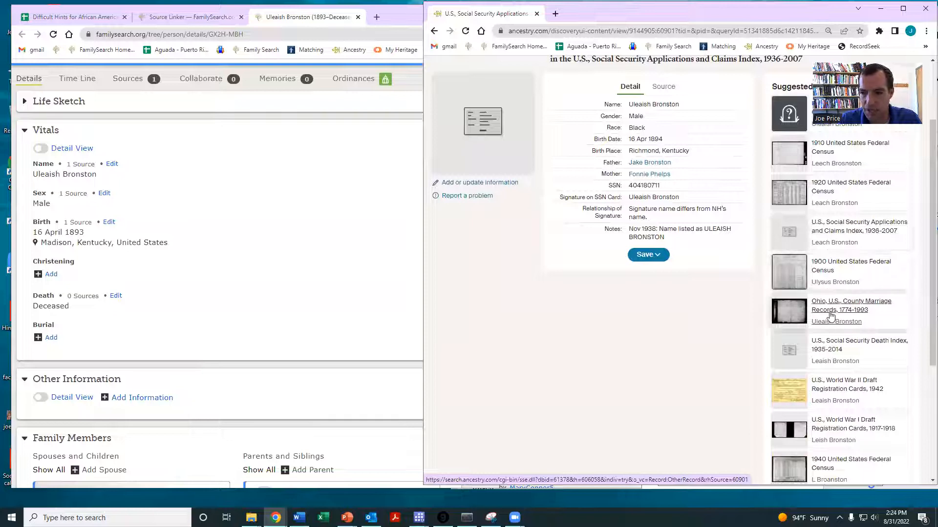
pyautogui.scroll(-3)
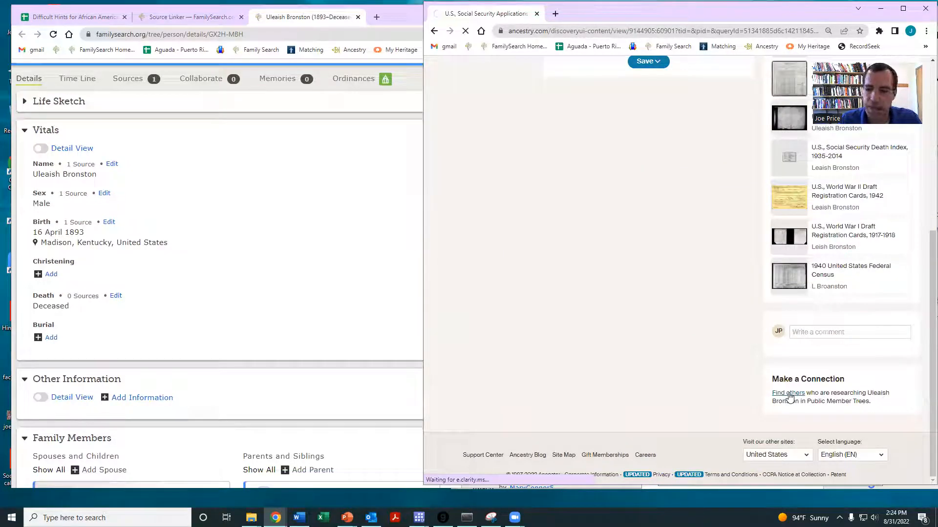
pyautogui.click(788, 392)
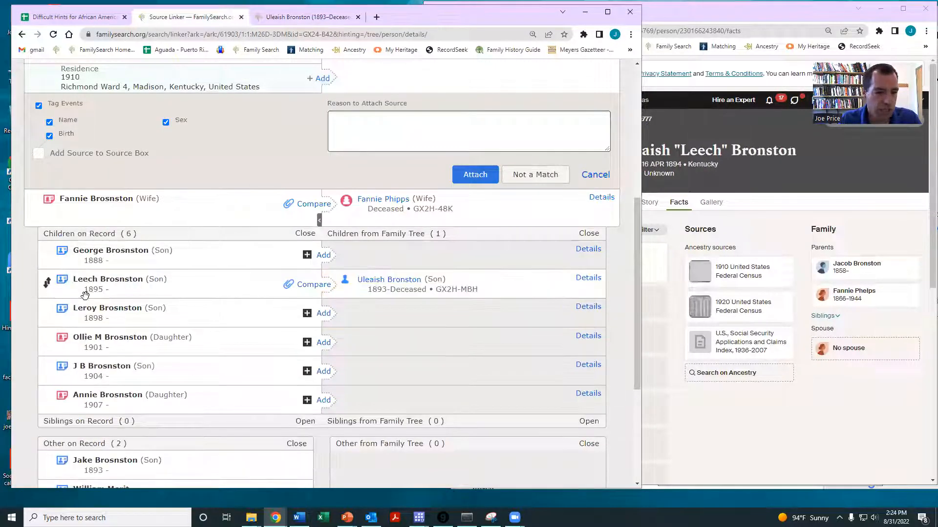
# Attach the census record with Leech paired to Uleaish, creating the new people
pyautogui.scroll(-3)
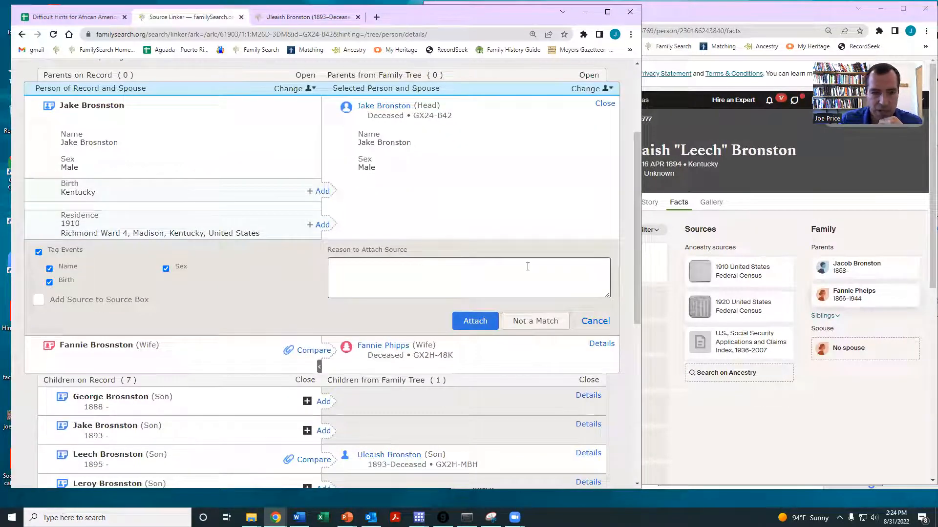
pyautogui.scroll(-3)
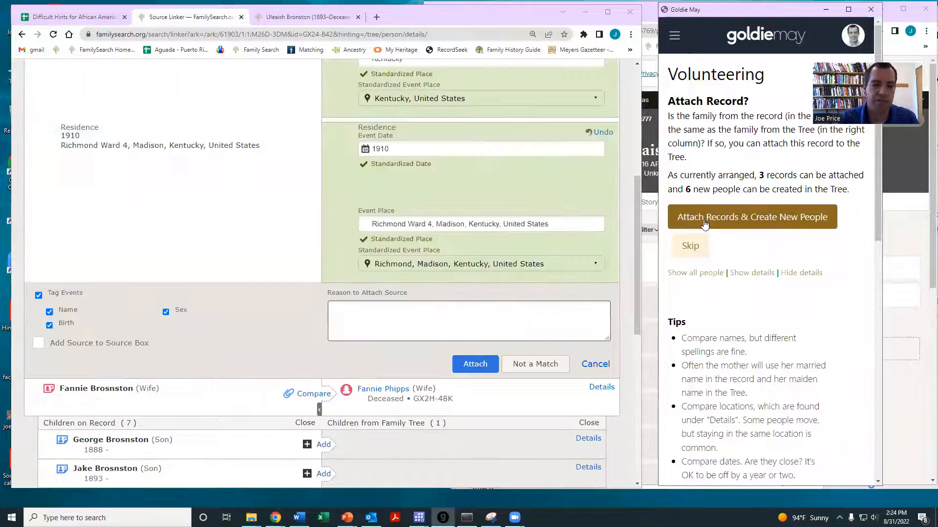
pyautogui.click(751, 217)
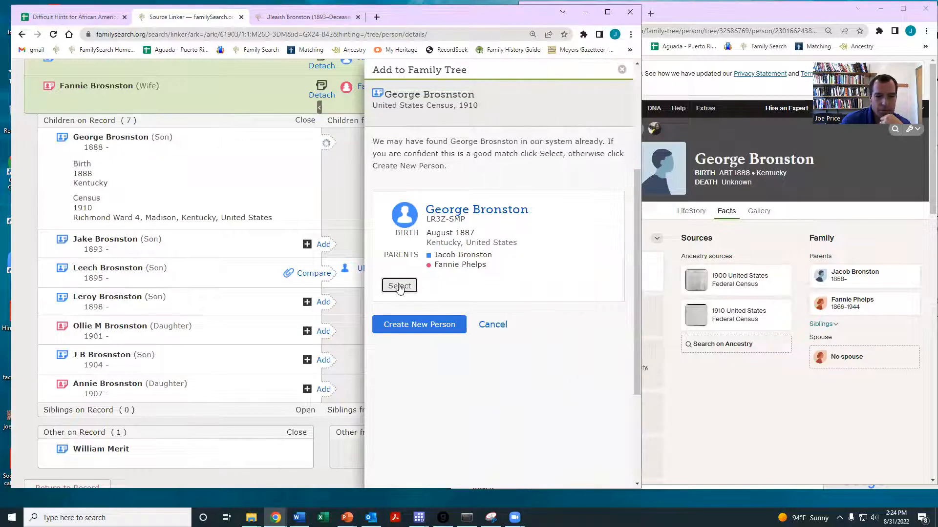
pyautogui.click(399, 286)
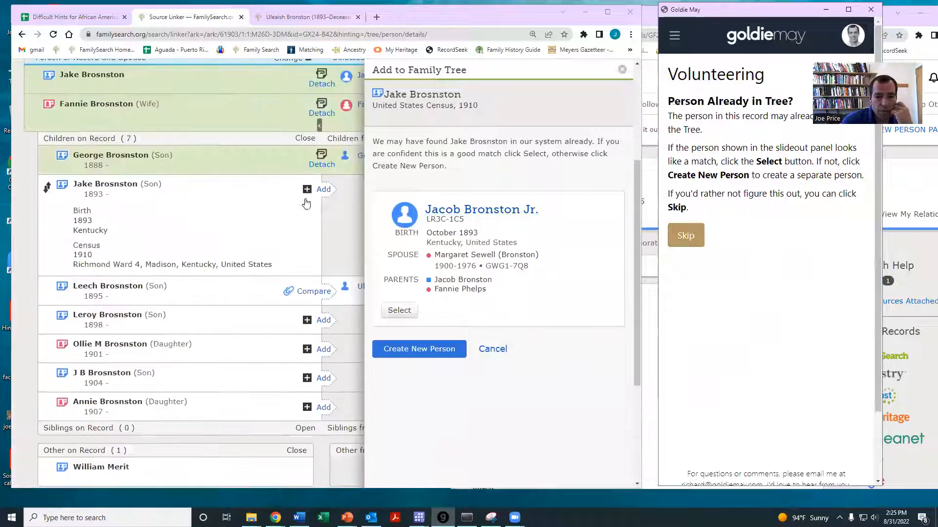
pyautogui.click(399, 310)
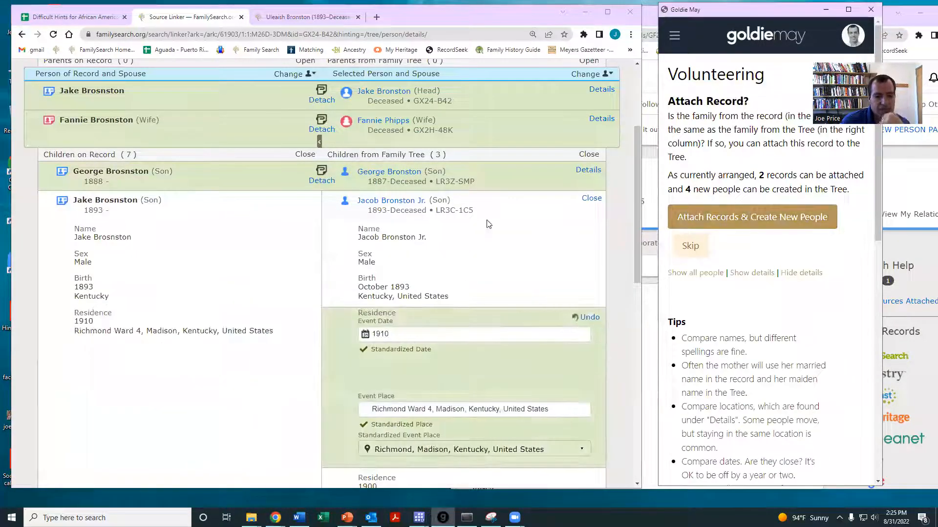
pyautogui.click(752, 216)
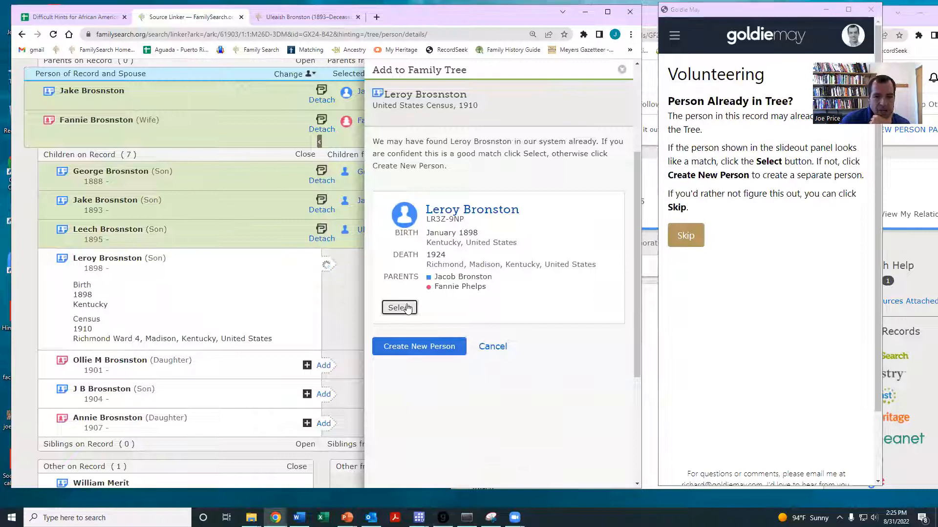
pyautogui.click(399, 307)
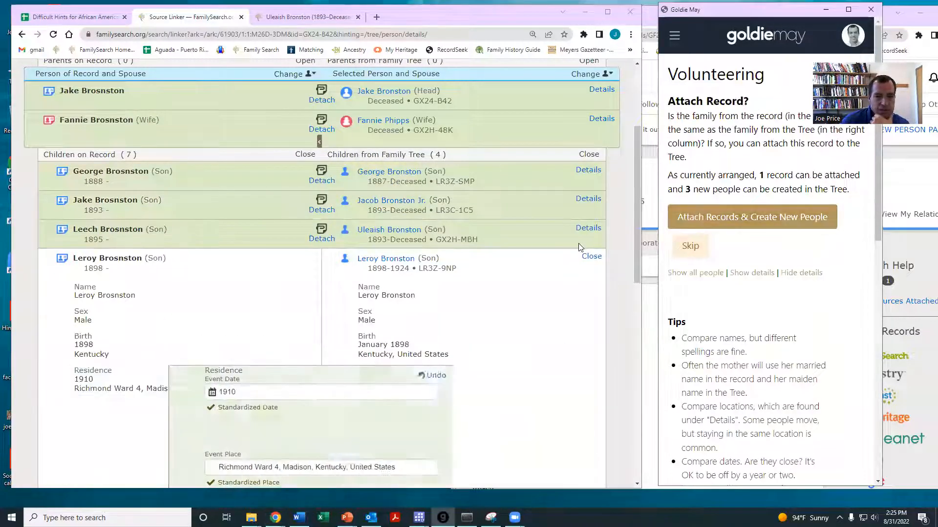
pyautogui.click(751, 216)
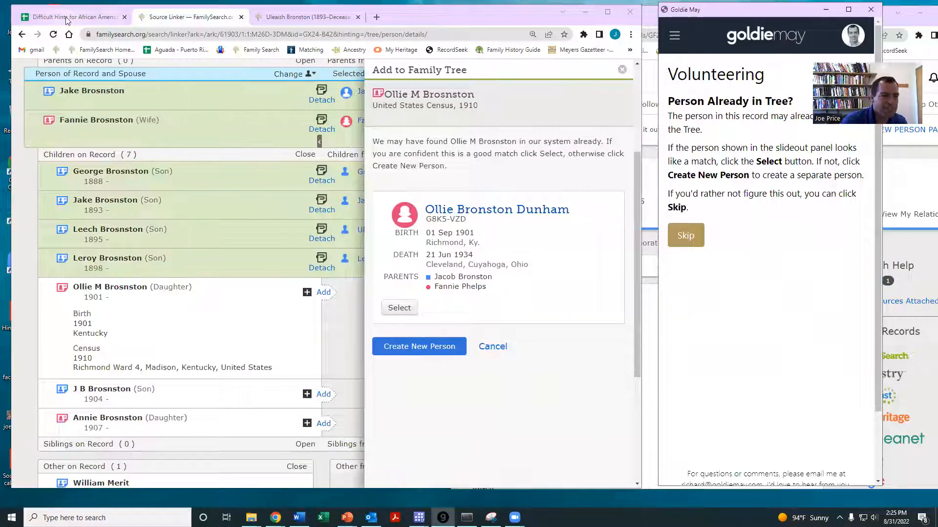
pyautogui.click(72, 16)
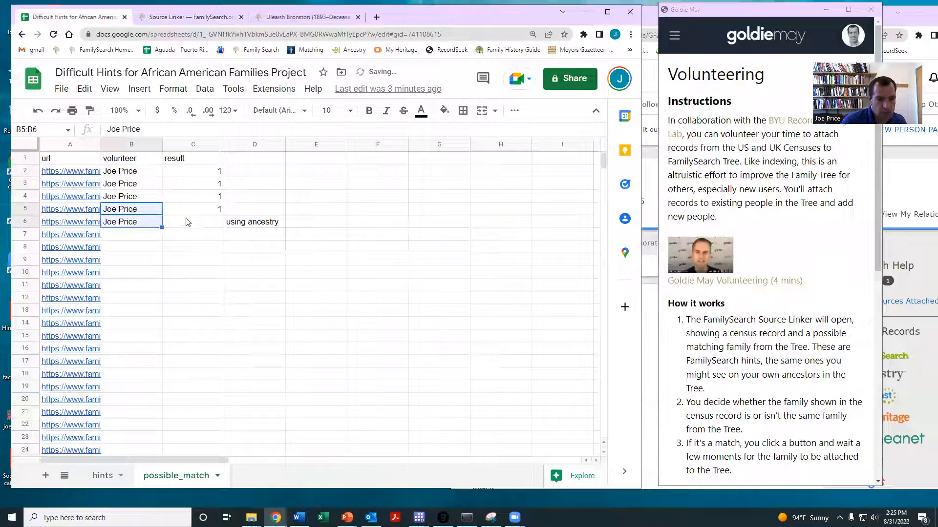
# Enter 1 as the result in cell C6
pyautogui.write('1')
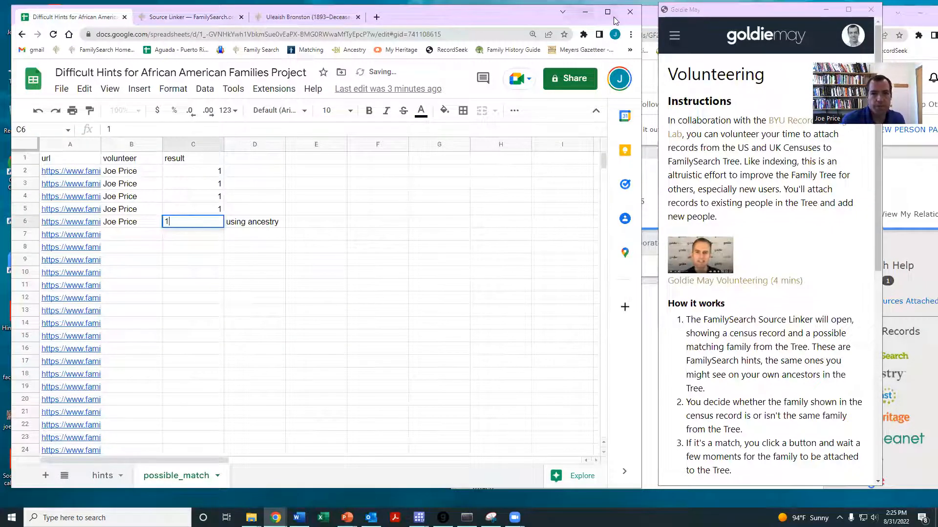